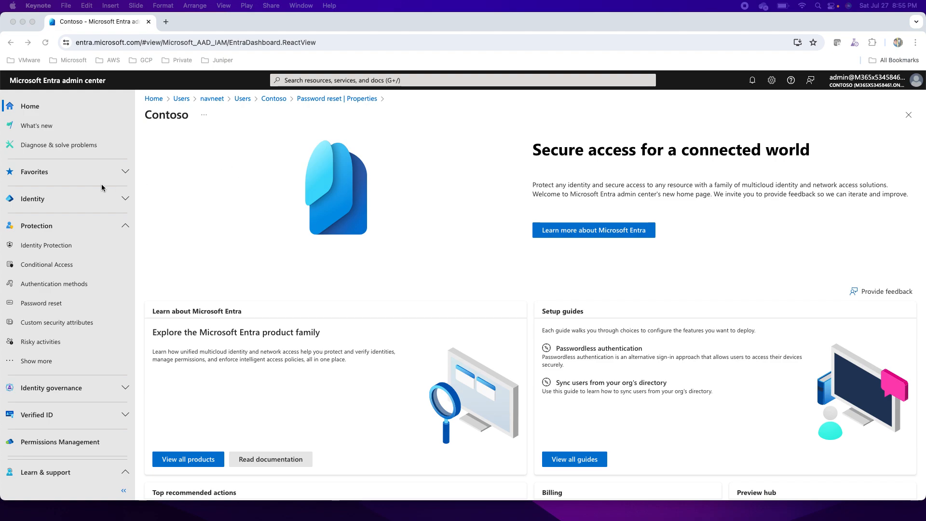
pyautogui.moveTo(97, 220)
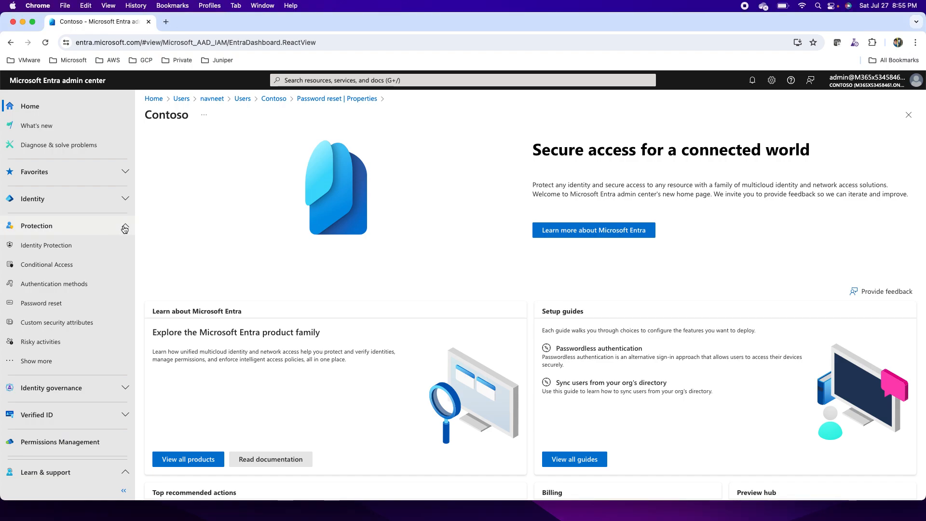
pyautogui.moveTo(101, 236)
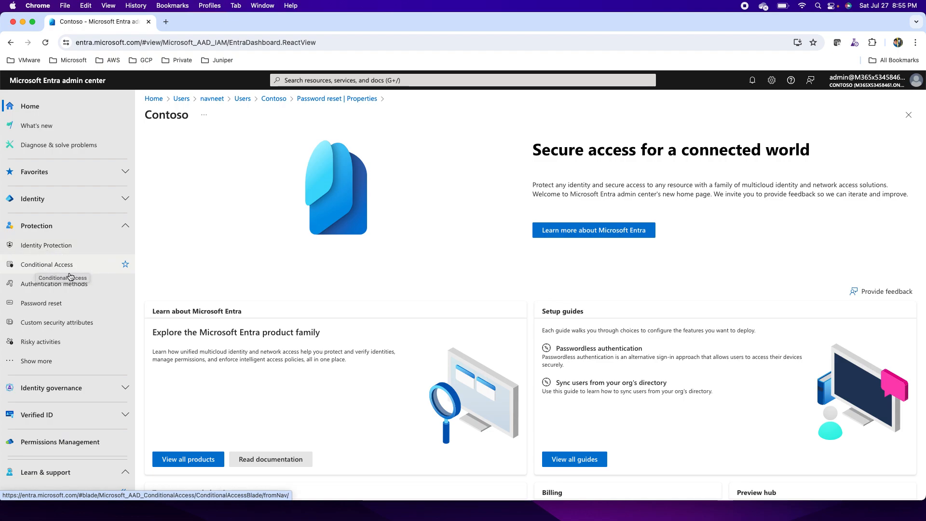
pyautogui.moveTo(53, 283)
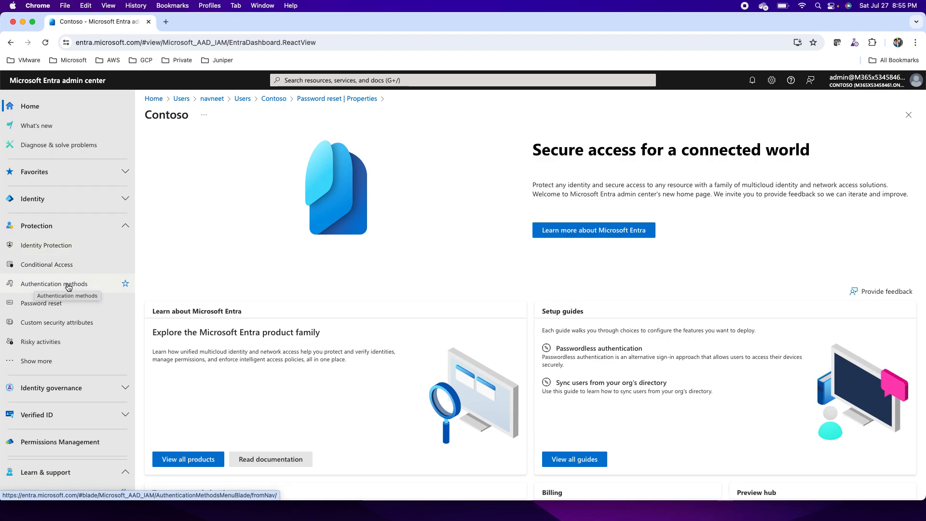
pyautogui.moveTo(41, 303)
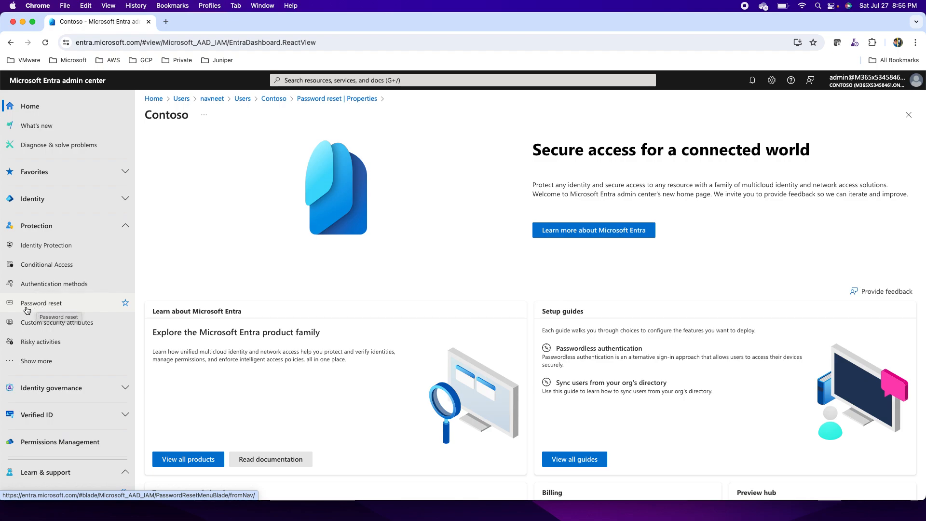
# Step: Navigate under Protection to the Password reset properties page
pyautogui.click(37, 226)
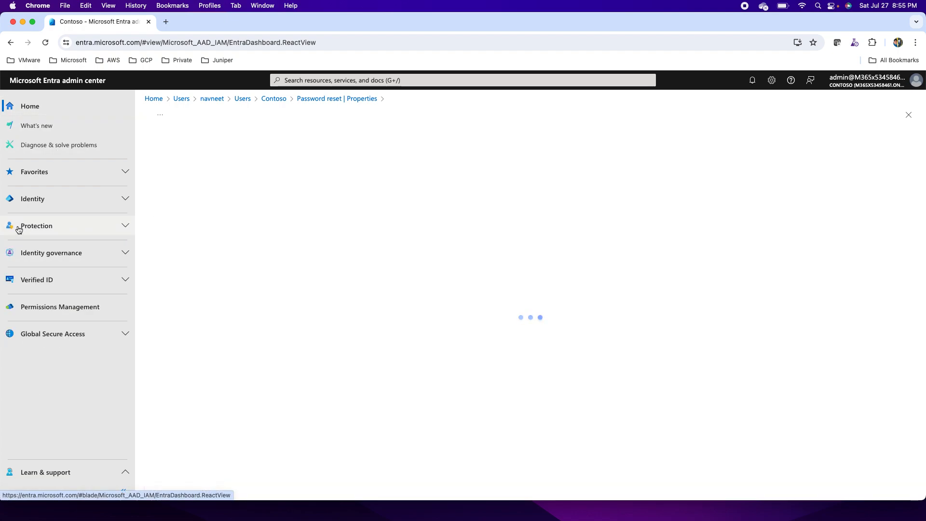
pyautogui.click(36, 225)
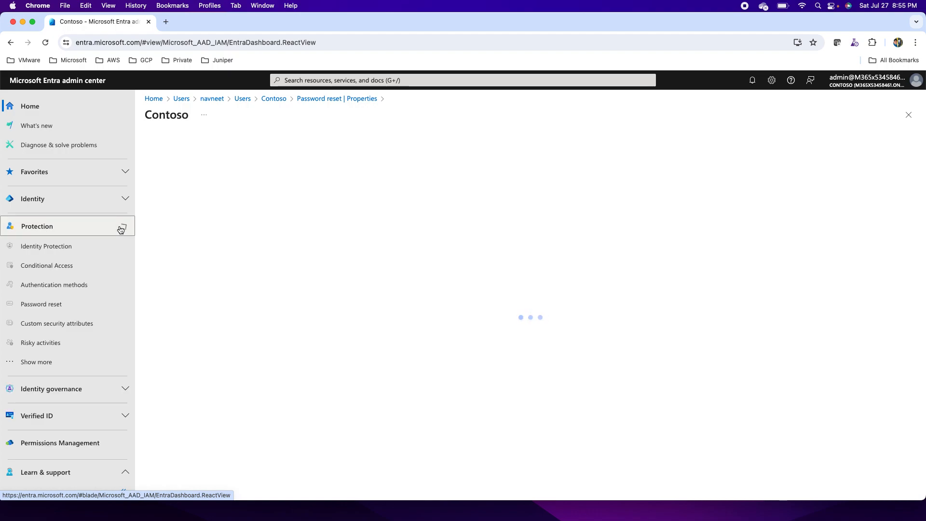
pyautogui.click(42, 303)
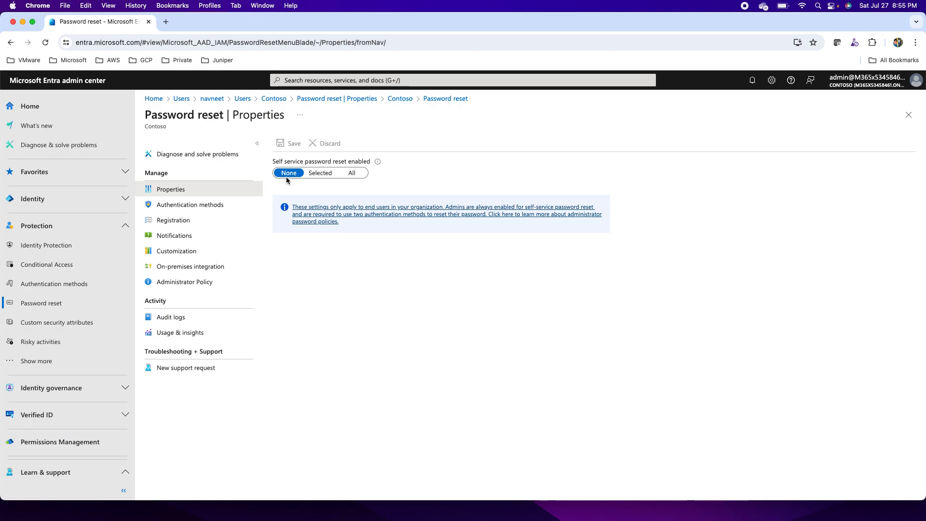
# Step: Browse the Selected groups picker without choosing, then set self-service password reset to All
pyautogui.click(321, 172)
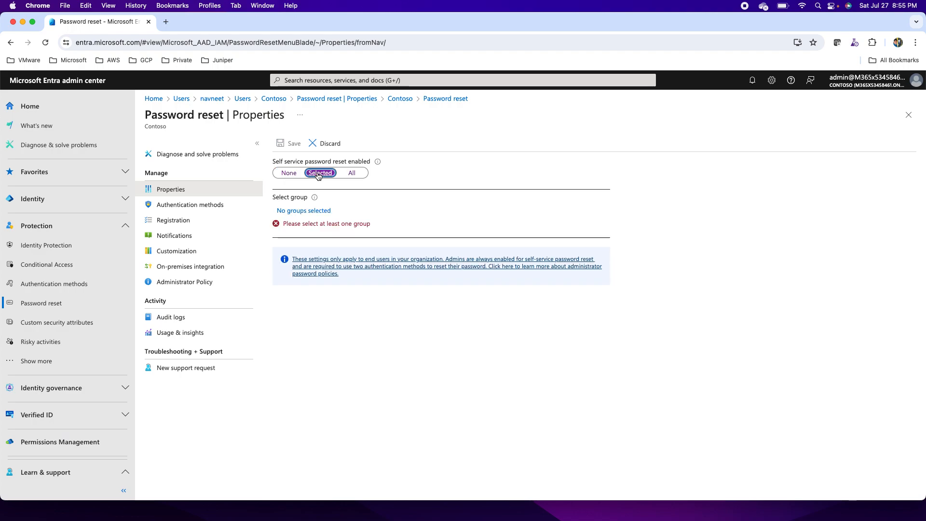
pyautogui.moveTo(304, 212)
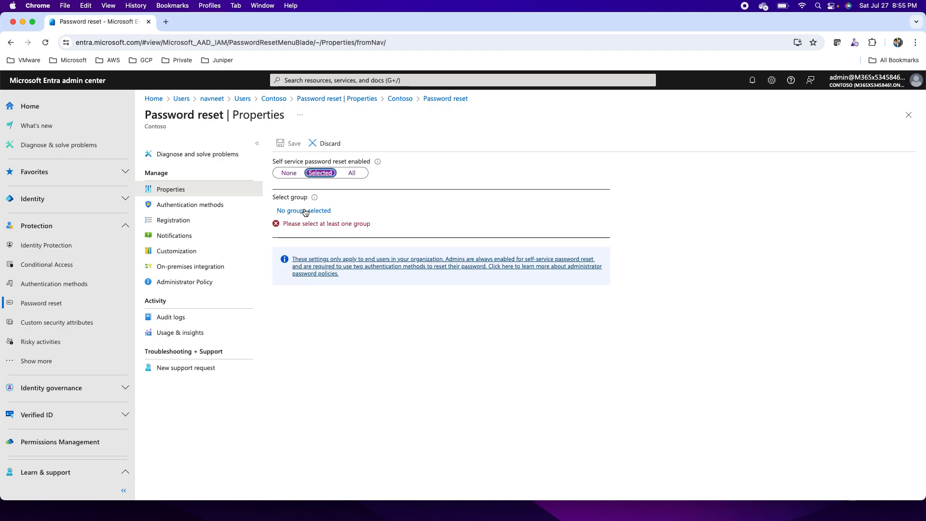
pyautogui.click(304, 210)
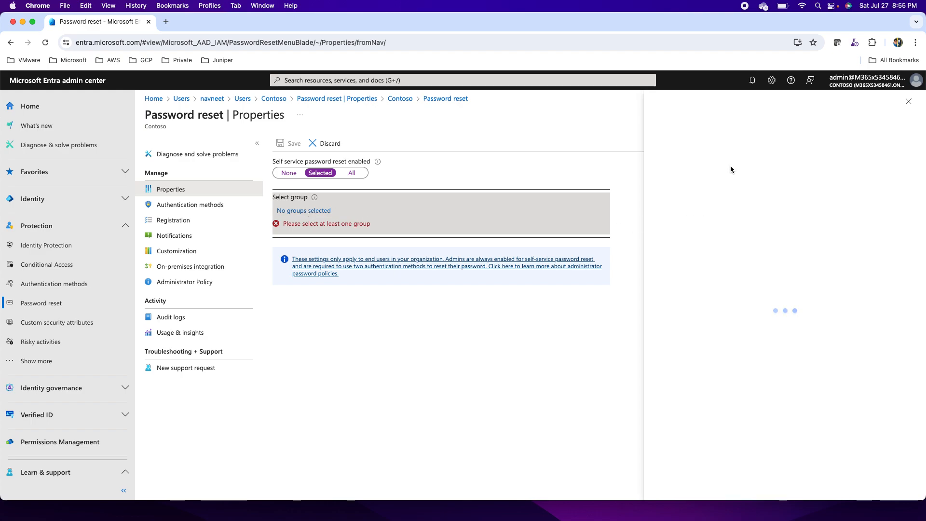
pyautogui.click(303, 210)
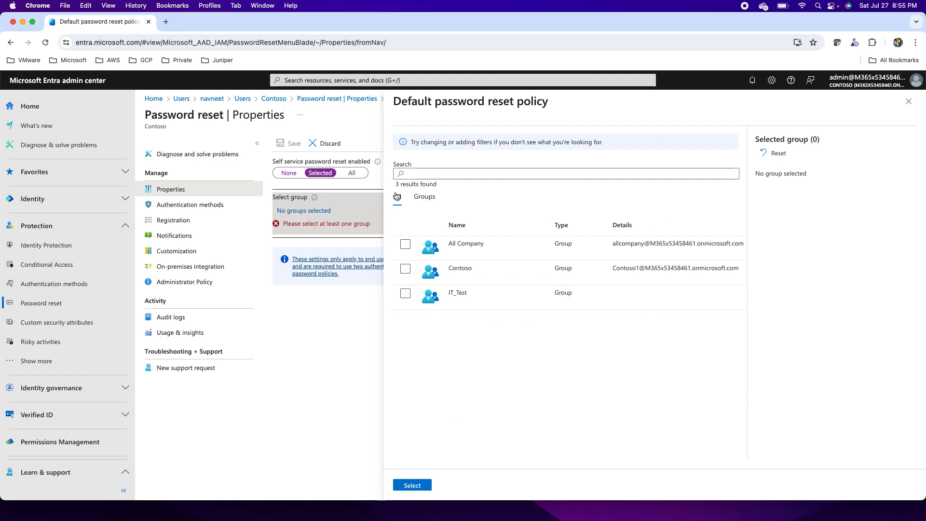
pyautogui.click(398, 196)
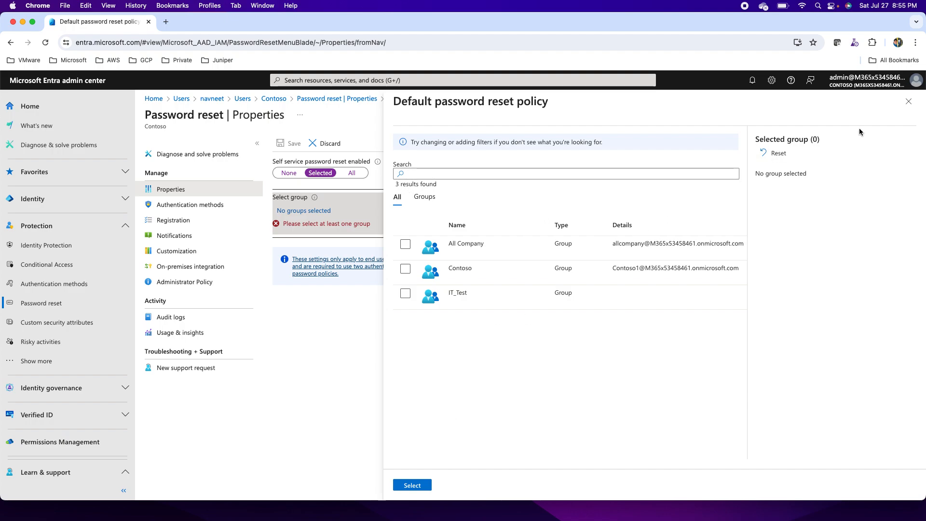
pyautogui.click(907, 101)
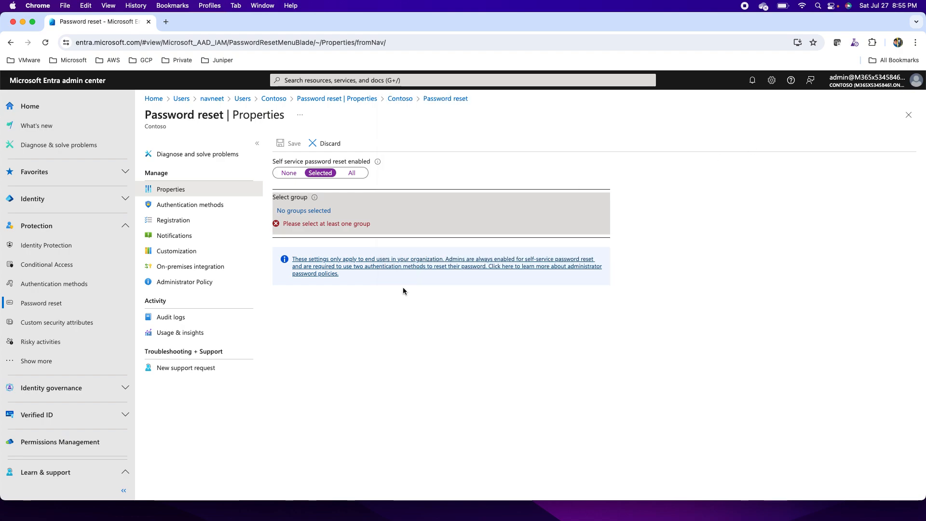
pyautogui.click(350, 172)
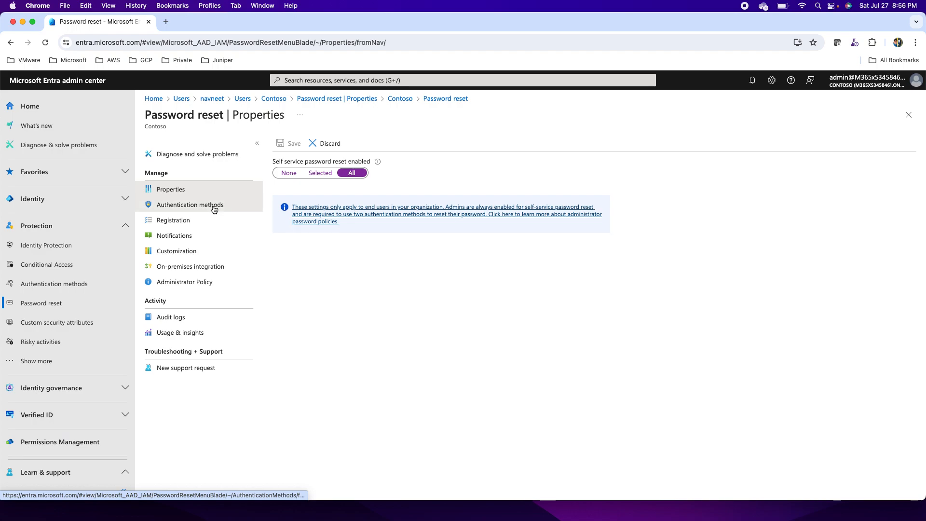
# Step: Tick Email, Mobile phone and Security questions, requiring 5 questions to register and 3 to reset
pyautogui.click(190, 205)
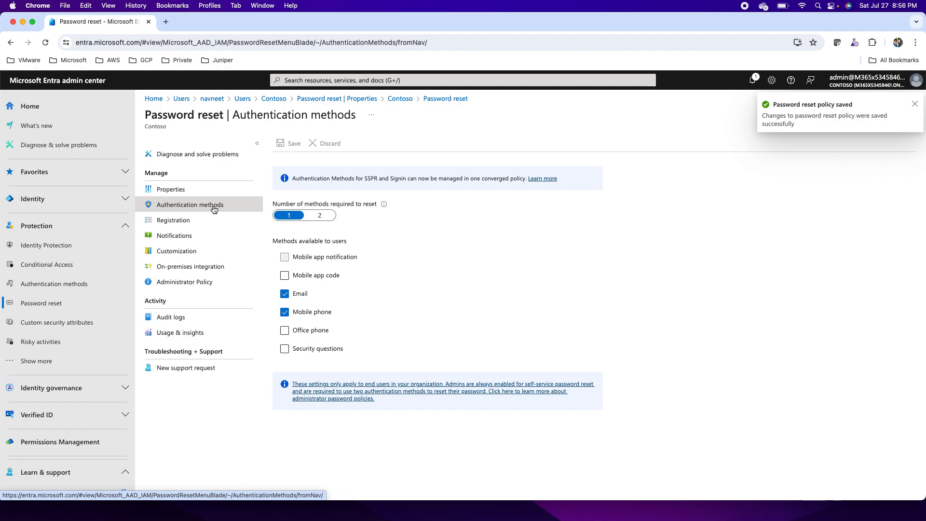
pyautogui.click(915, 104)
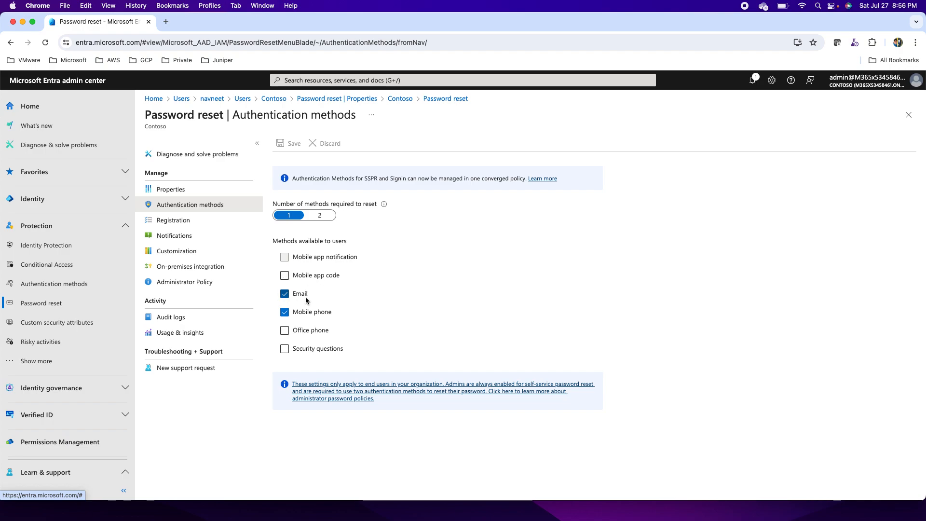
pyautogui.click(284, 330)
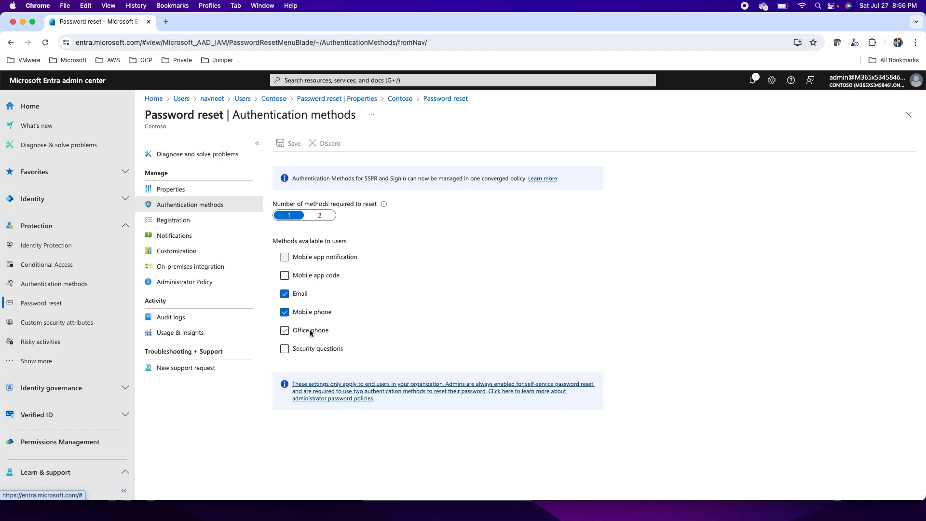
pyautogui.click(285, 348)
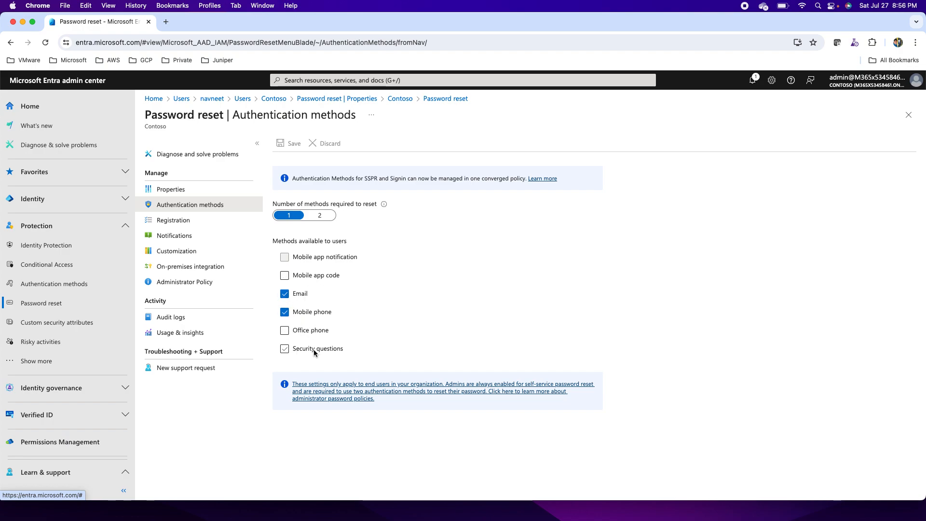
pyautogui.click(285, 348)
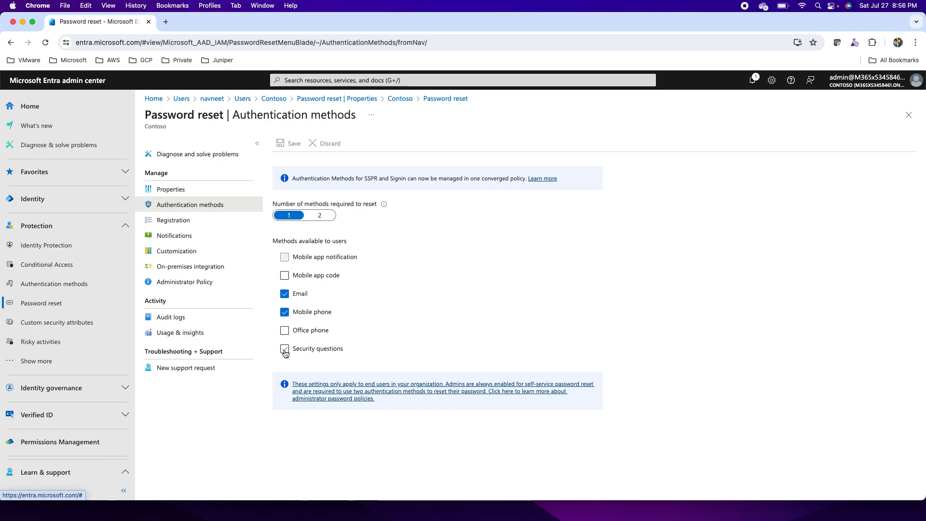
pyautogui.click(285, 348)
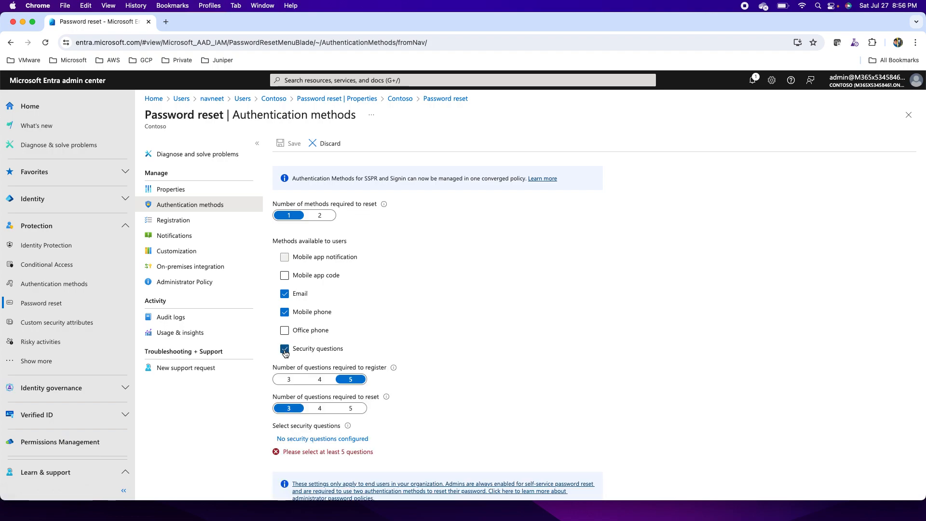
pyautogui.moveTo(285, 352)
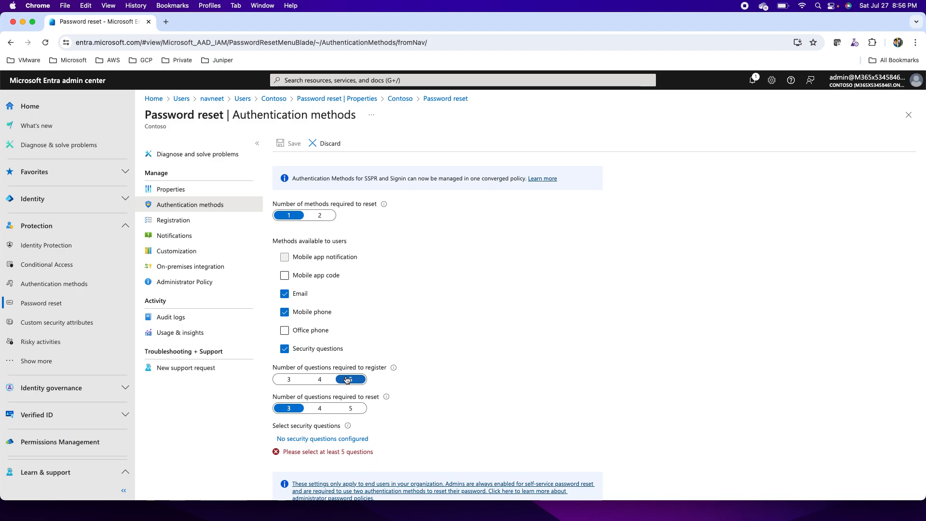
pyautogui.click(350, 379)
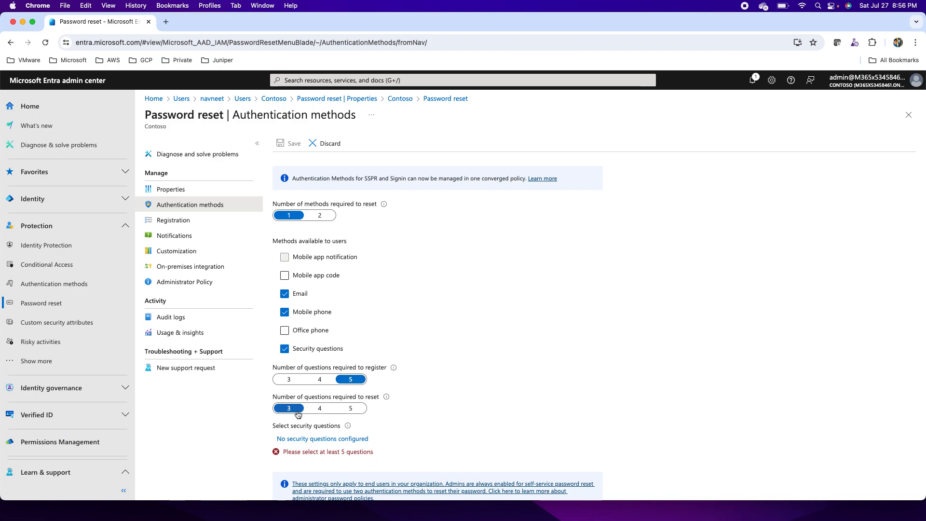
pyautogui.moveTo(301, 416)
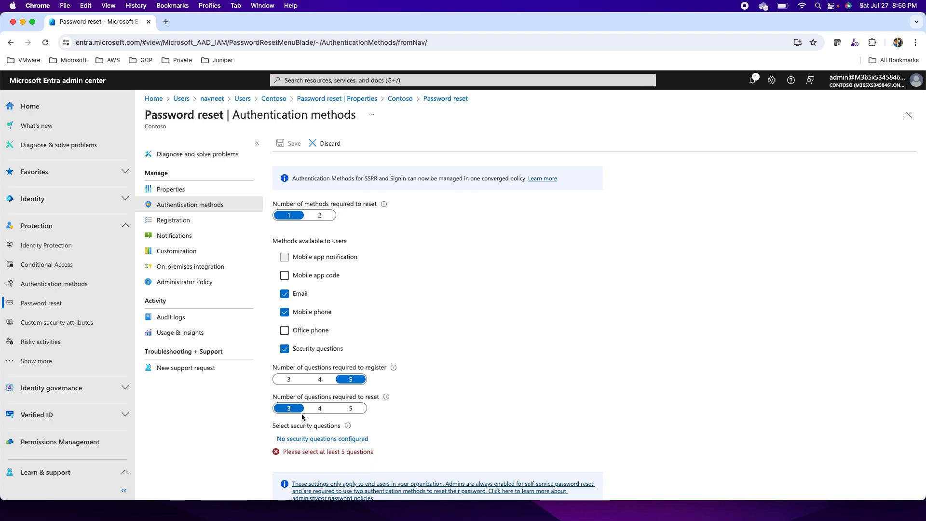
pyautogui.moveTo(350, 416)
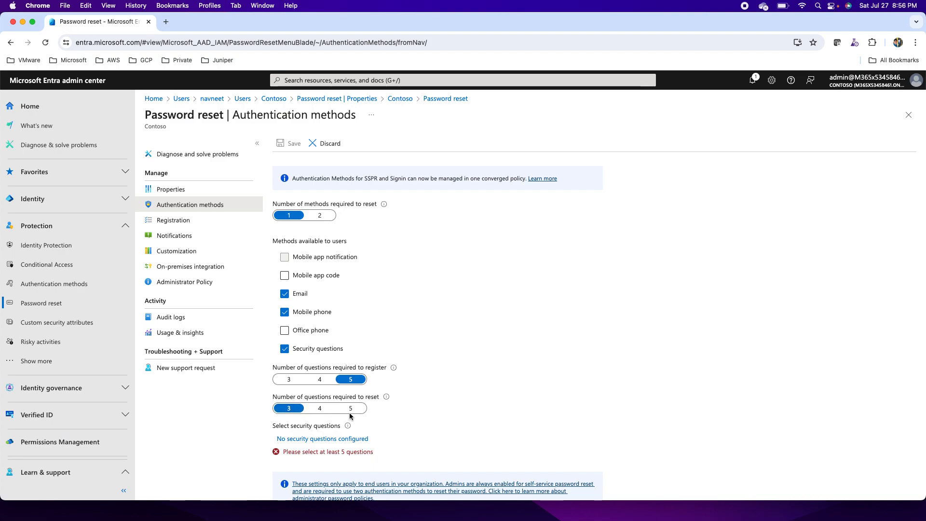
pyautogui.scroll(-3)
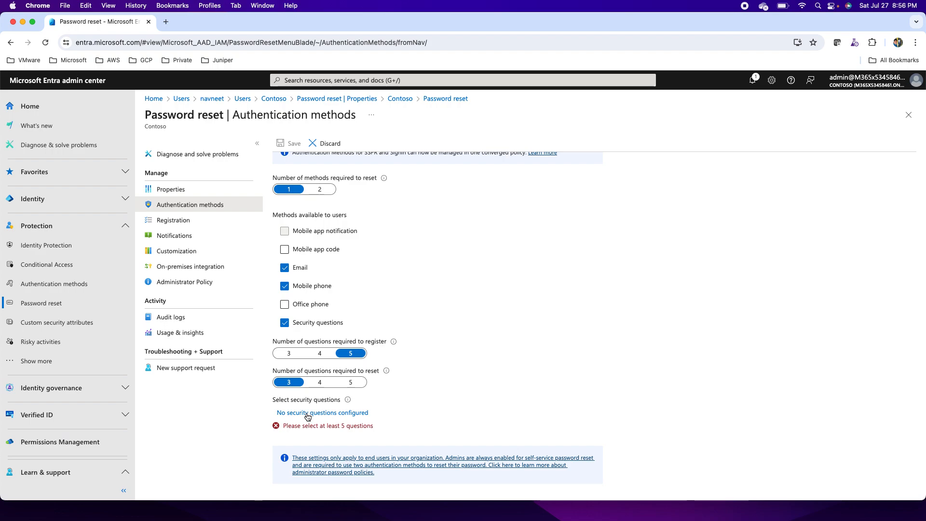
pyautogui.click(321, 412)
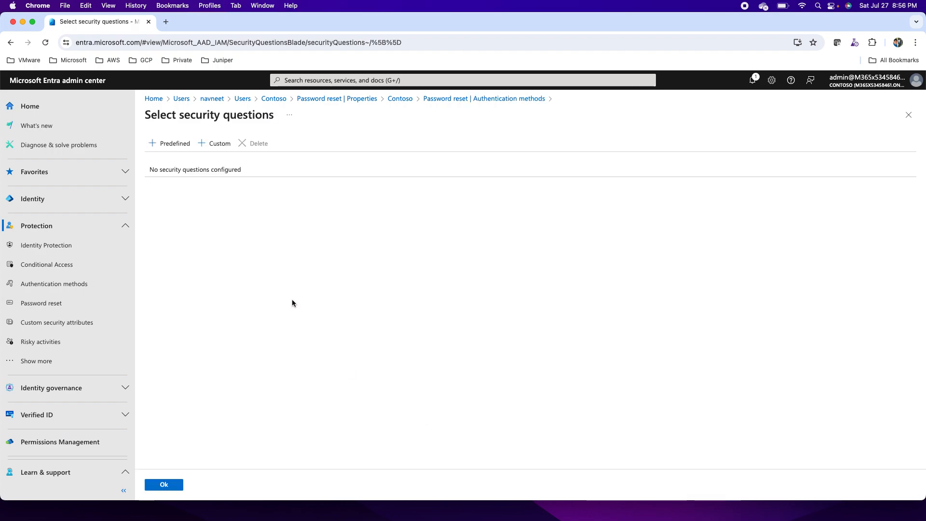
pyautogui.click(174, 142)
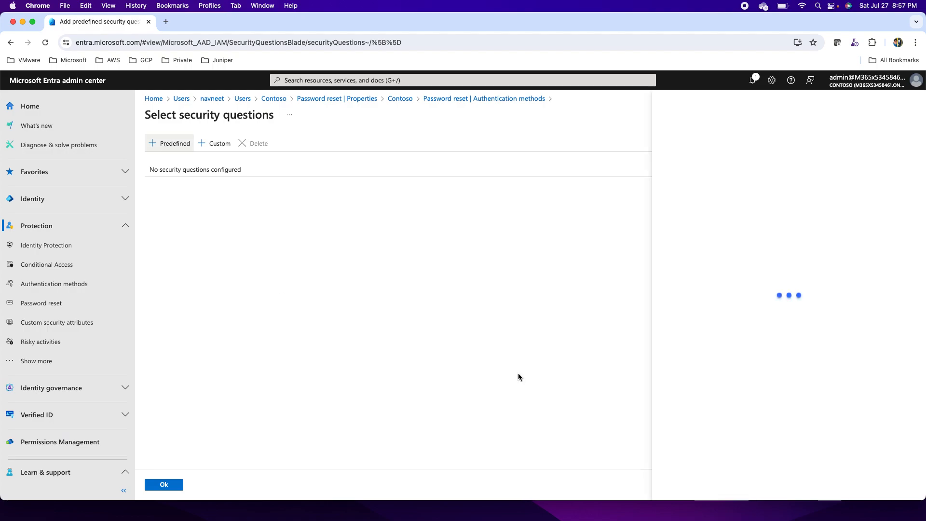
pyautogui.click(169, 142)
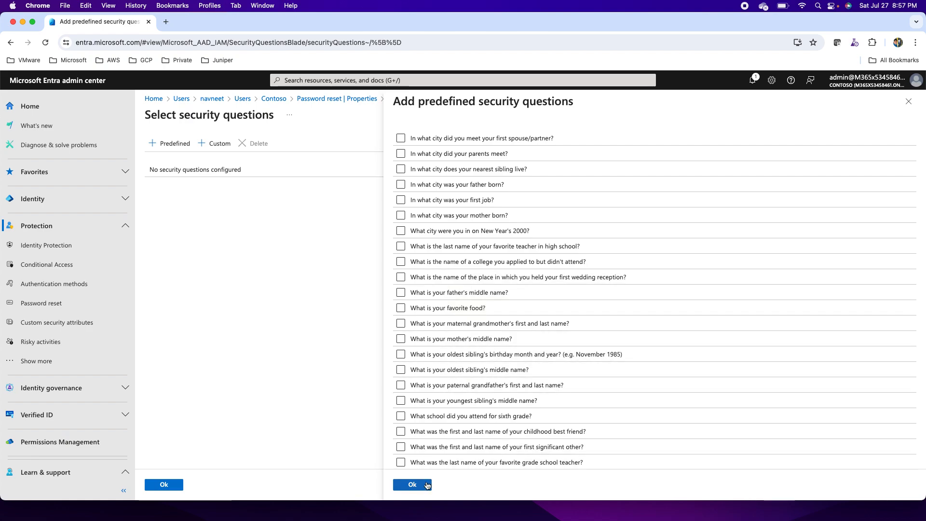
pyautogui.click(412, 484)
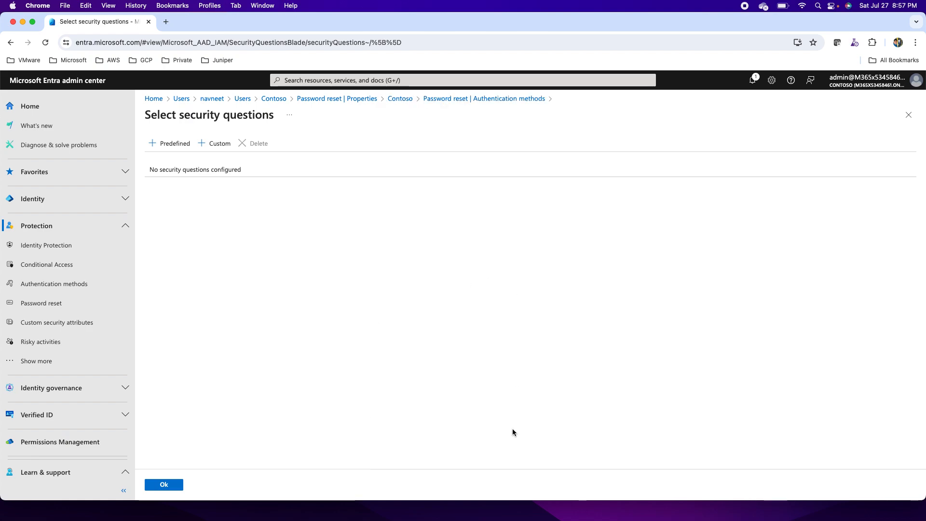
pyautogui.click(220, 143)
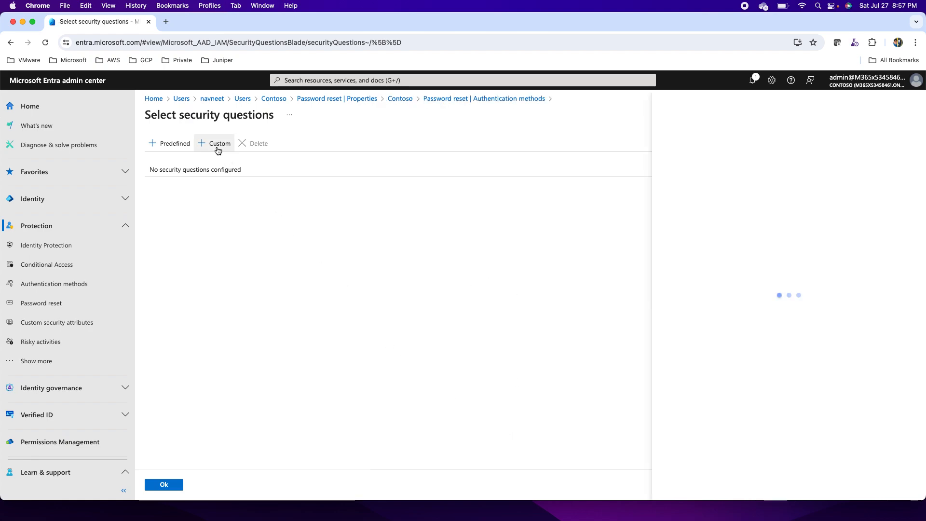
pyautogui.click(218, 143)
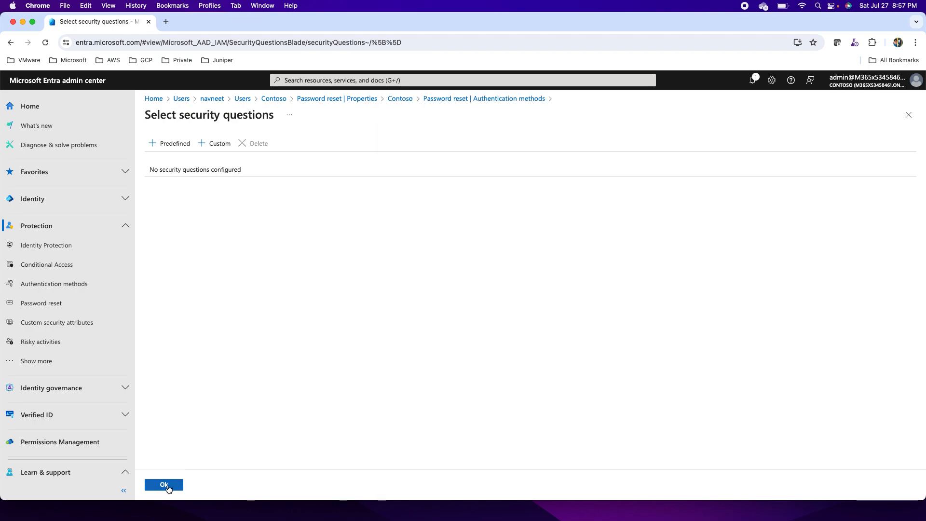
pyautogui.click(164, 484)
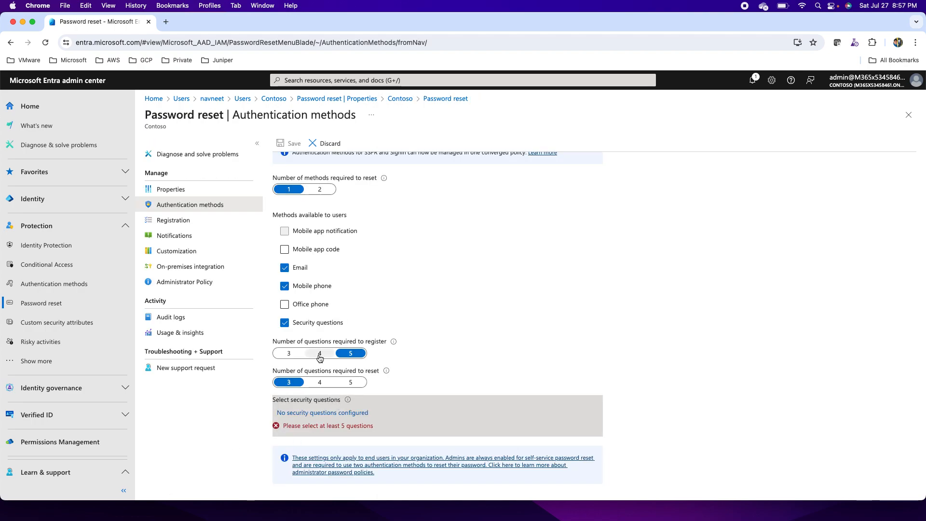
# Step: Untick Security questions and Email, keep one required method, and save the mobile-phone-only policy
pyautogui.click(284, 323)
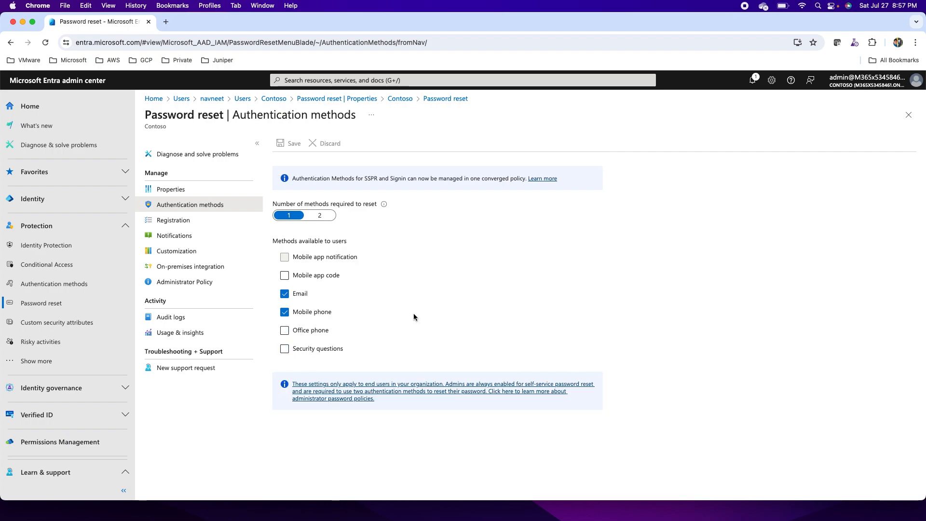
pyautogui.moveTo(281, 206)
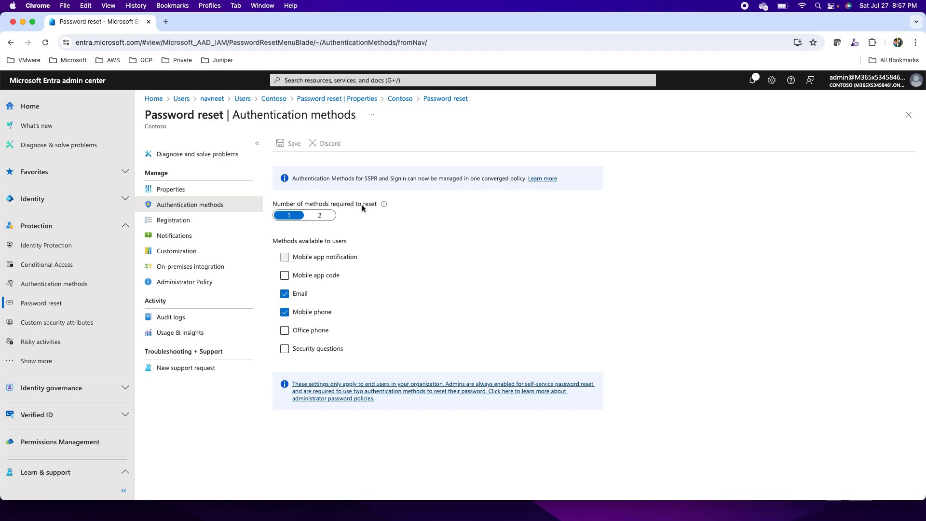
pyautogui.click(319, 215)
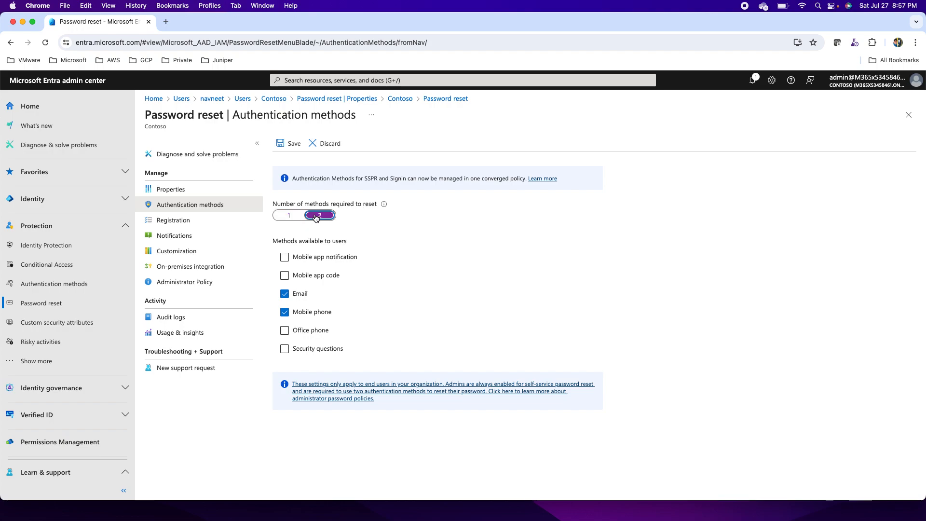
pyautogui.click(288, 215)
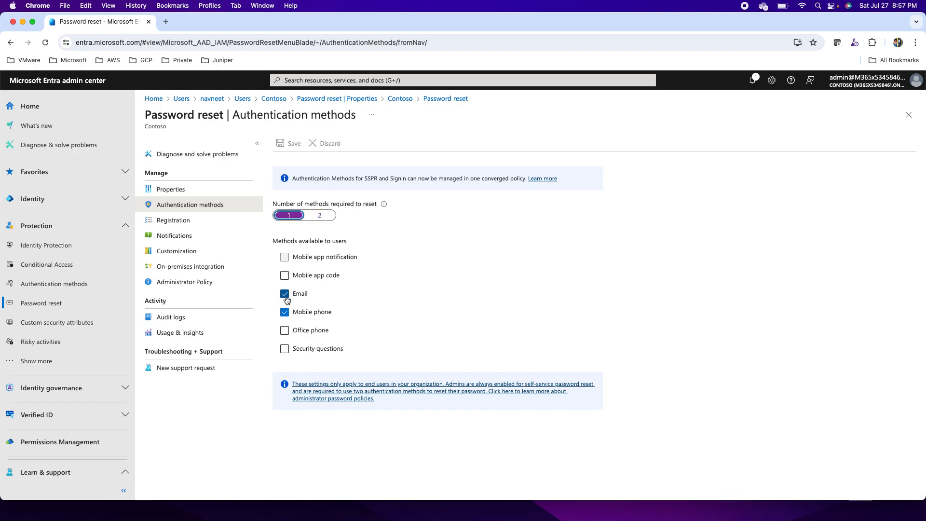
pyautogui.click(284, 293)
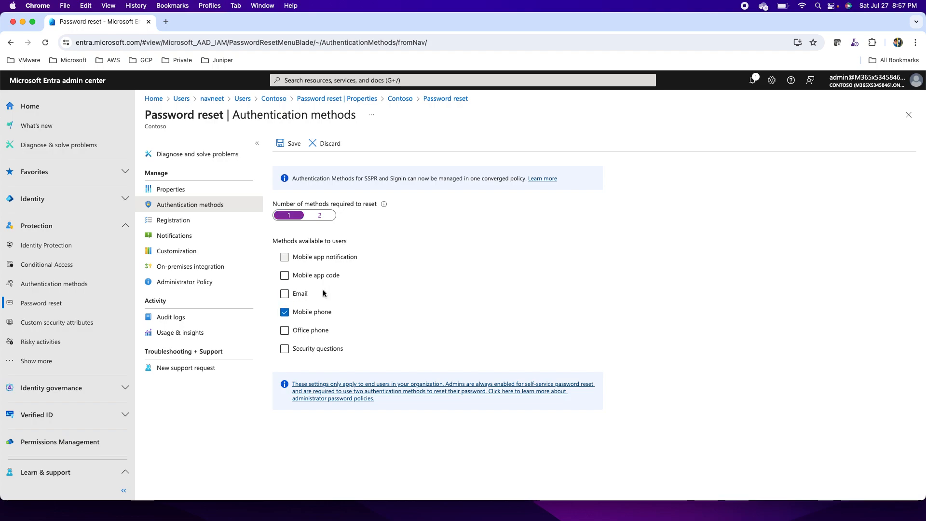
pyautogui.moveTo(370, 292)
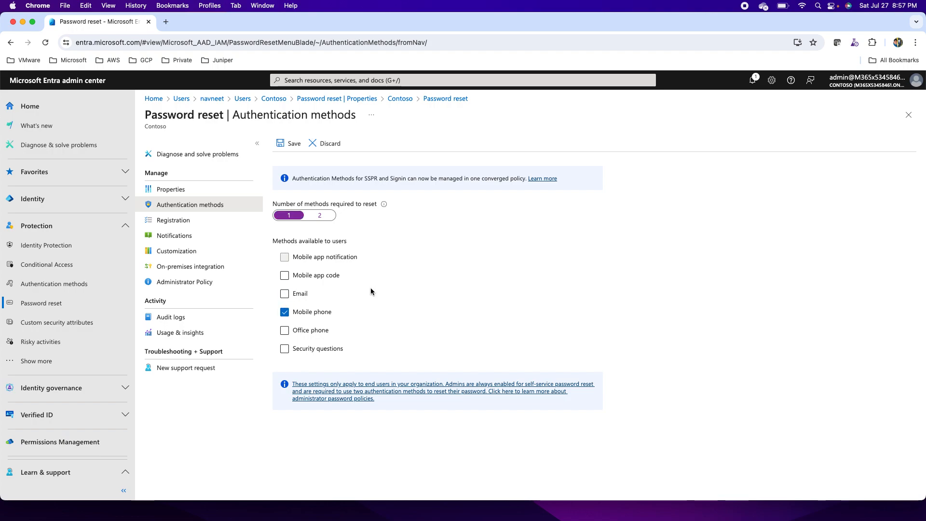
pyautogui.moveTo(286, 321)
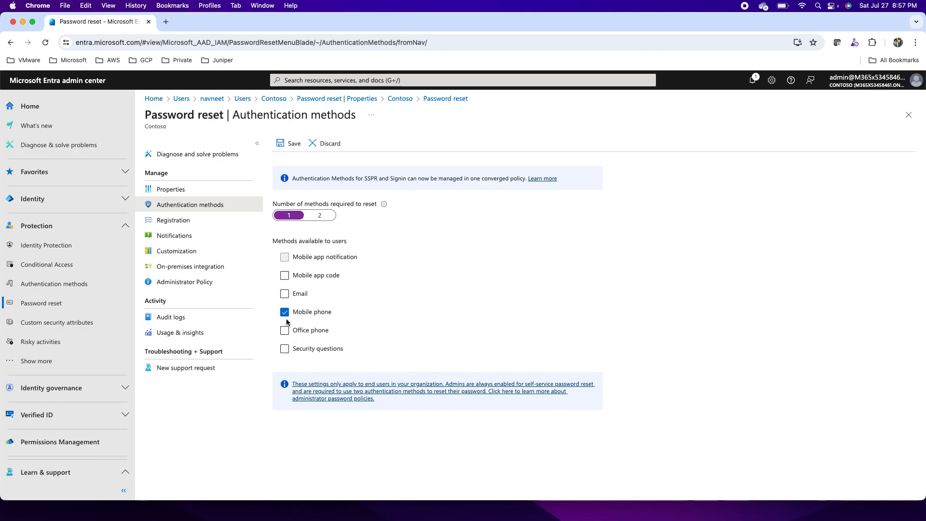
pyautogui.click(284, 293)
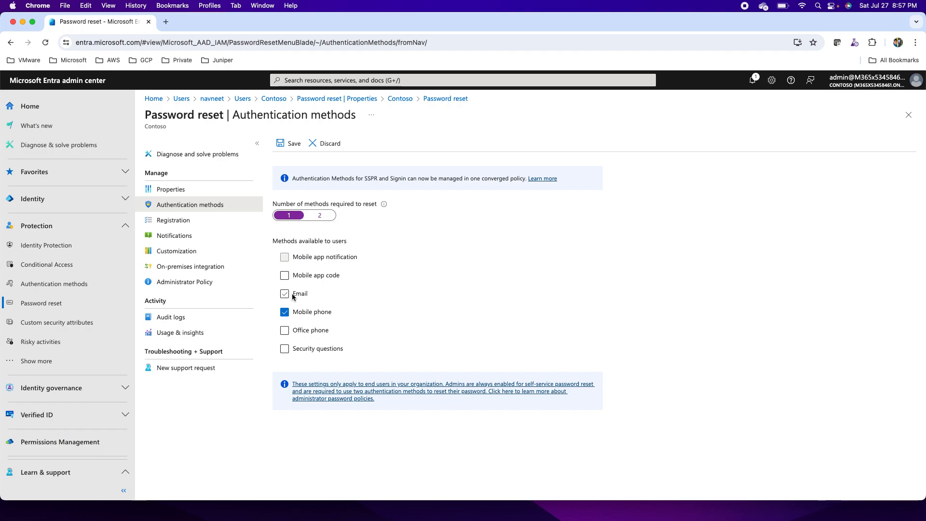
pyautogui.click(284, 294)
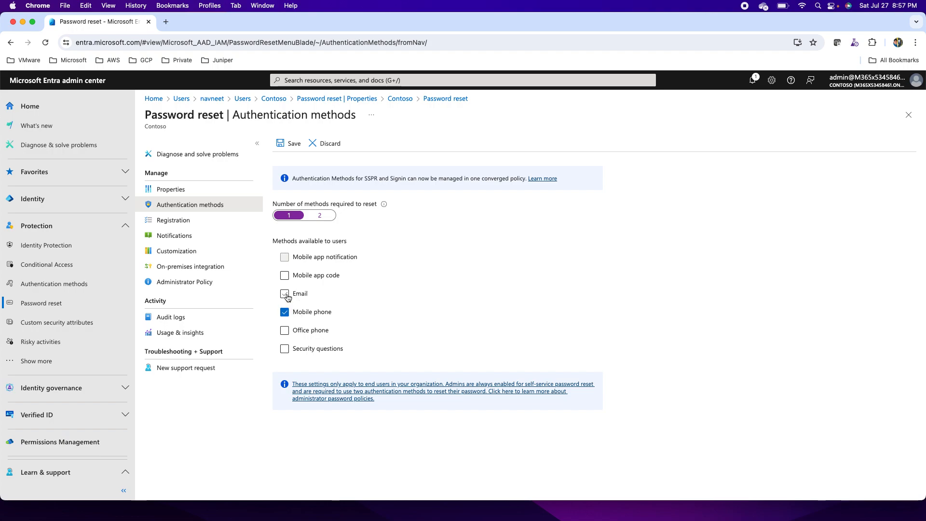
pyautogui.click(284, 294)
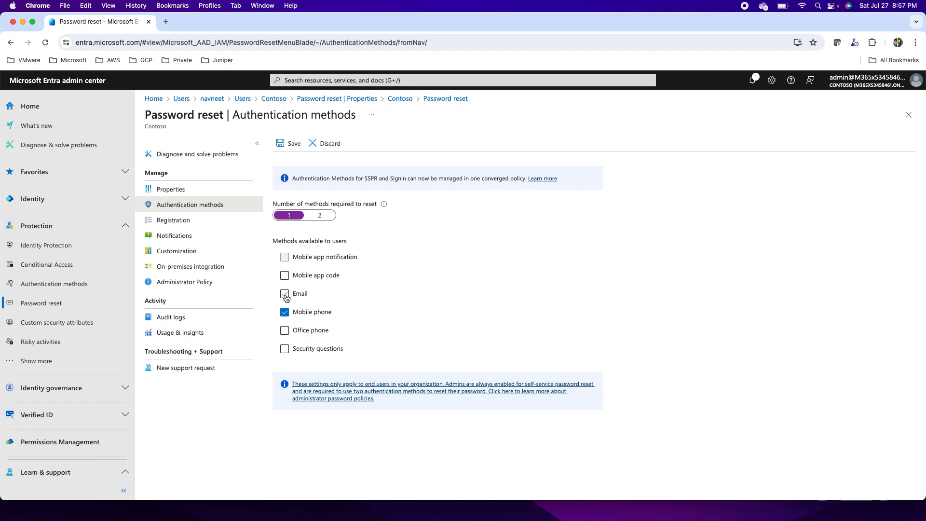
pyautogui.click(284, 294)
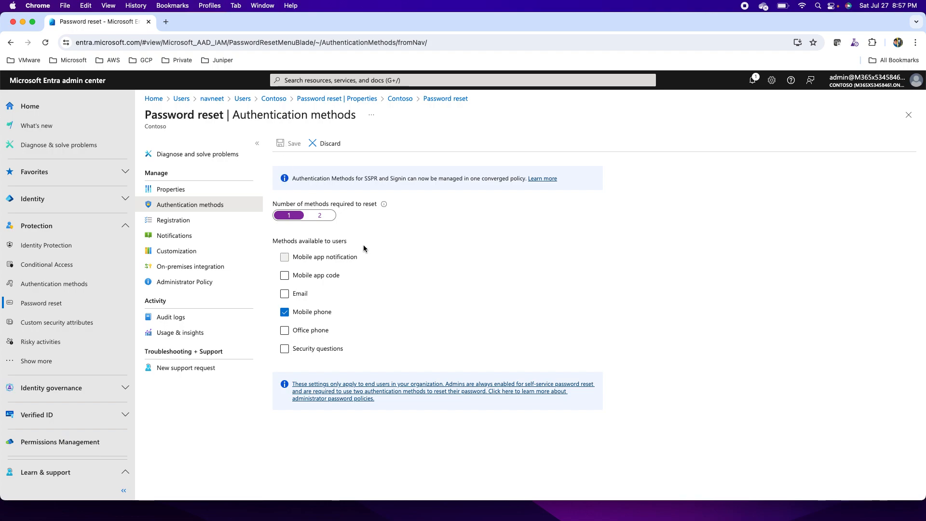
pyautogui.moveTo(174, 236)
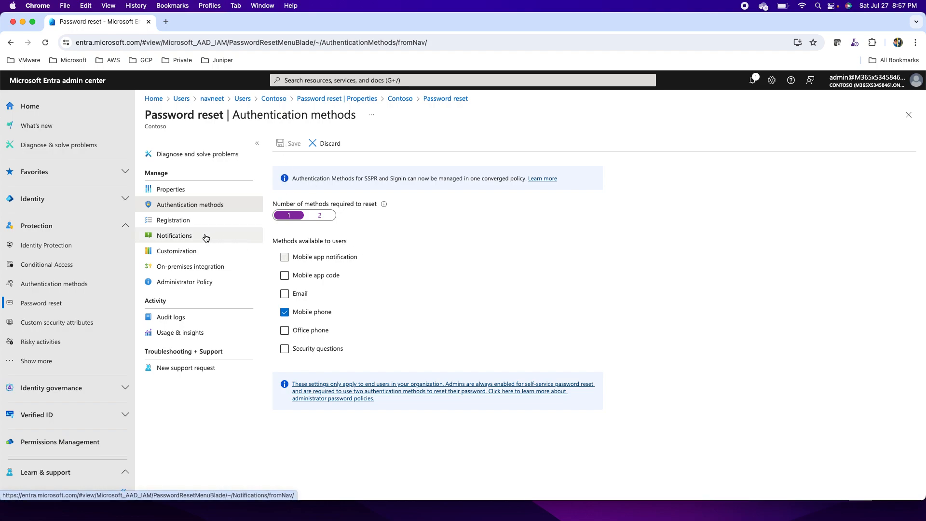
# Step: Set 'Require users to register when signing in?' to Yes, keeping 180-day re-confirmation
pyautogui.click(173, 220)
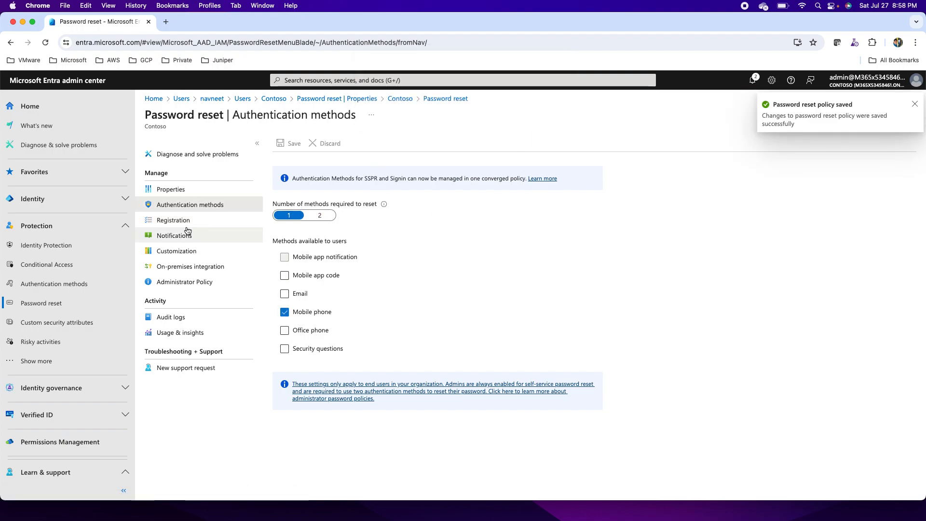
pyautogui.click(173, 221)
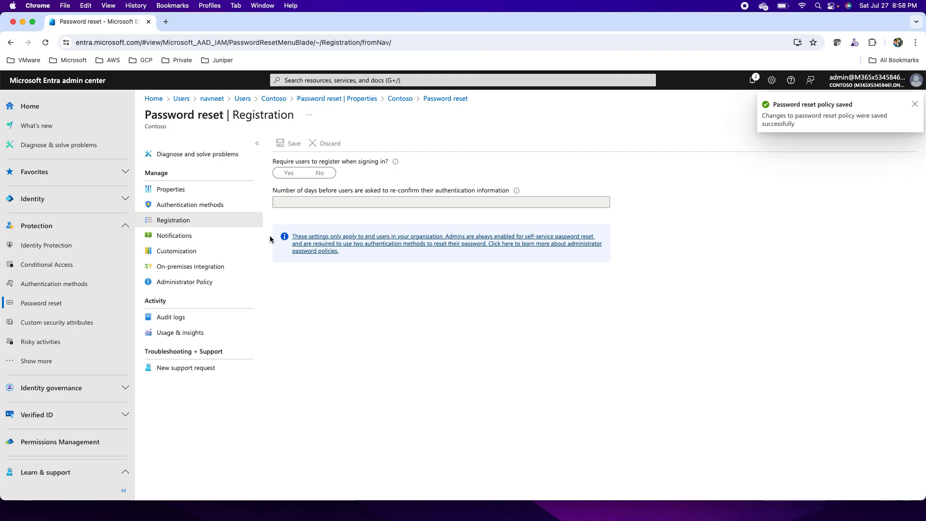
pyautogui.click(287, 172)
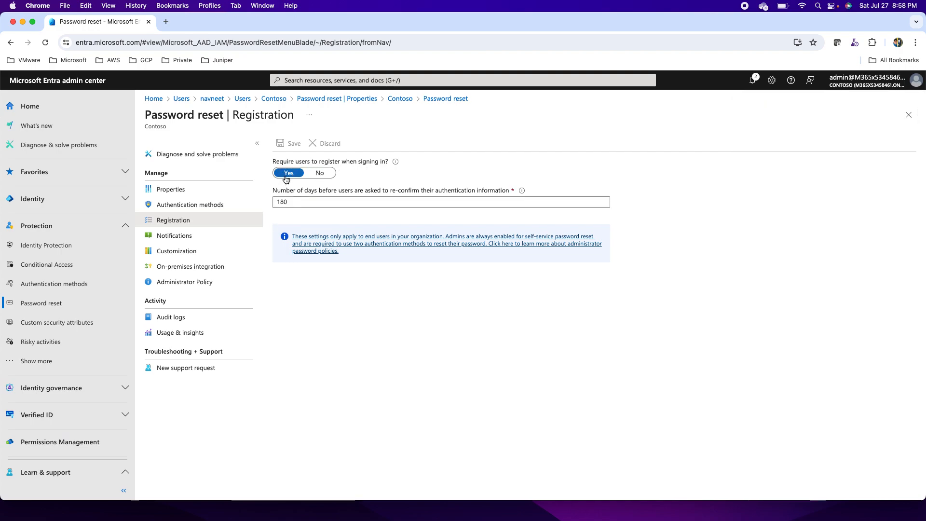
pyautogui.moveTo(285, 228)
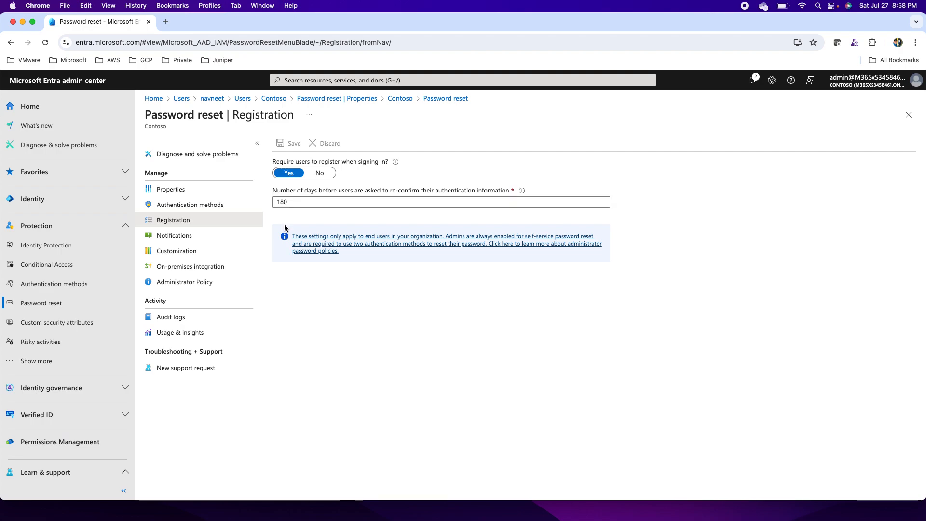
pyautogui.click(441, 202)
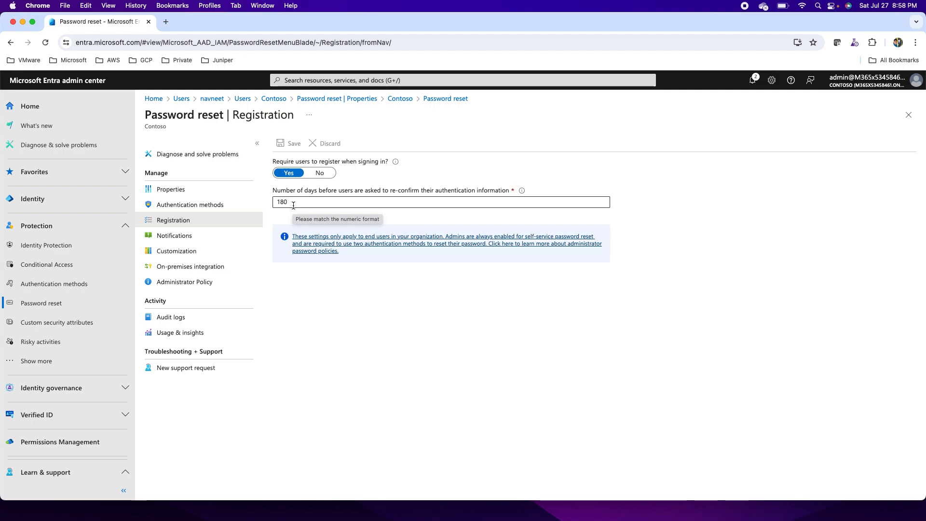
pyautogui.click(319, 172)
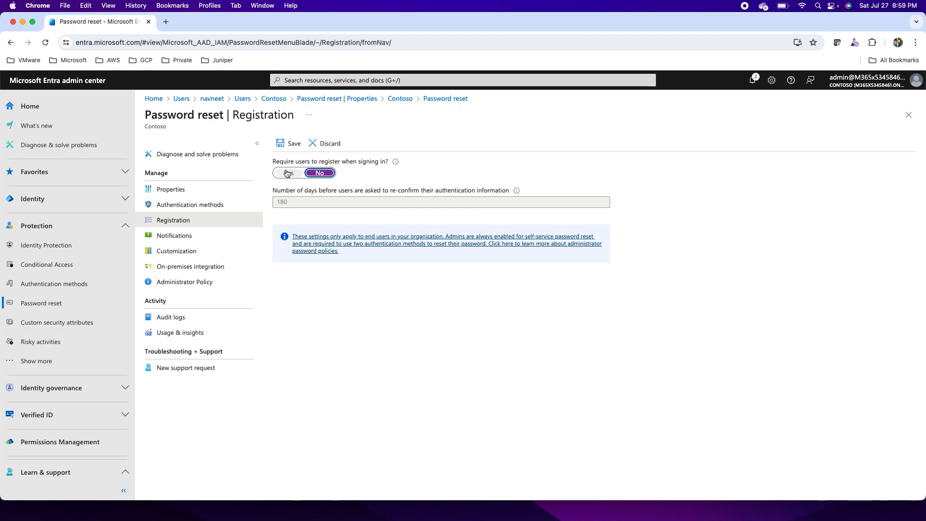
pyautogui.click(287, 172)
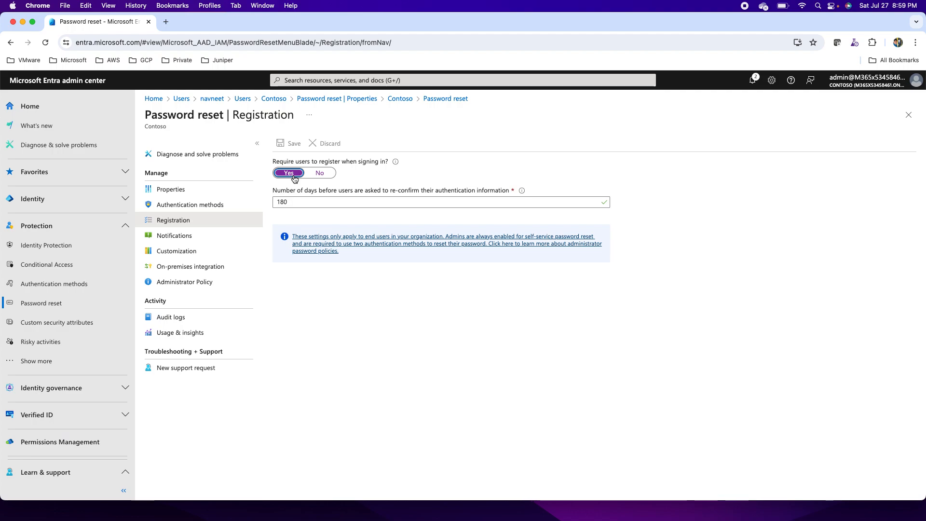
pyautogui.moveTo(320, 173)
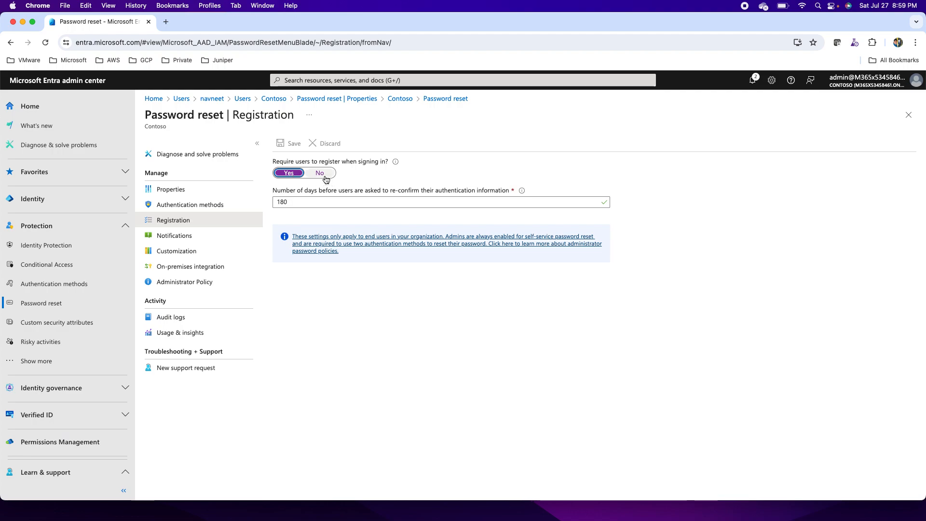
pyautogui.moveTo(174, 235)
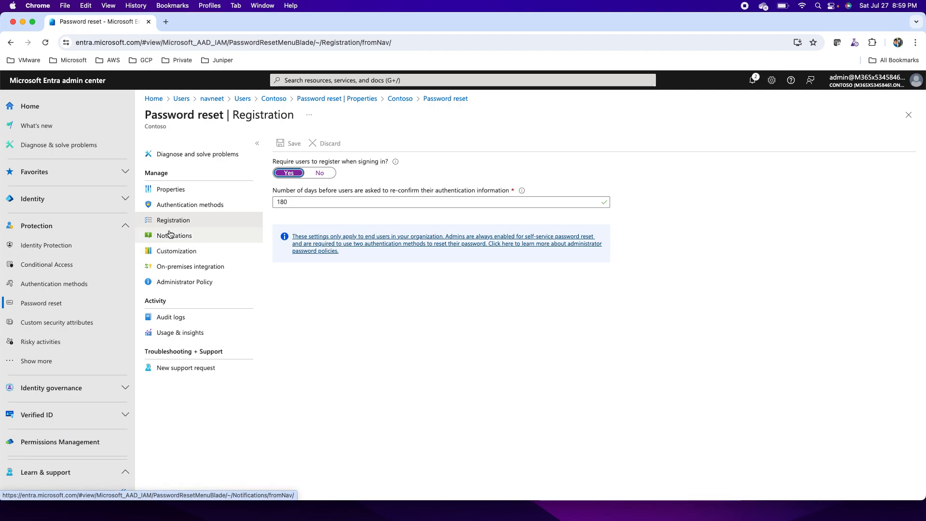
# Step: In Notifications, switch 'Notify all admins' to Yes and back to No
pyautogui.click(173, 235)
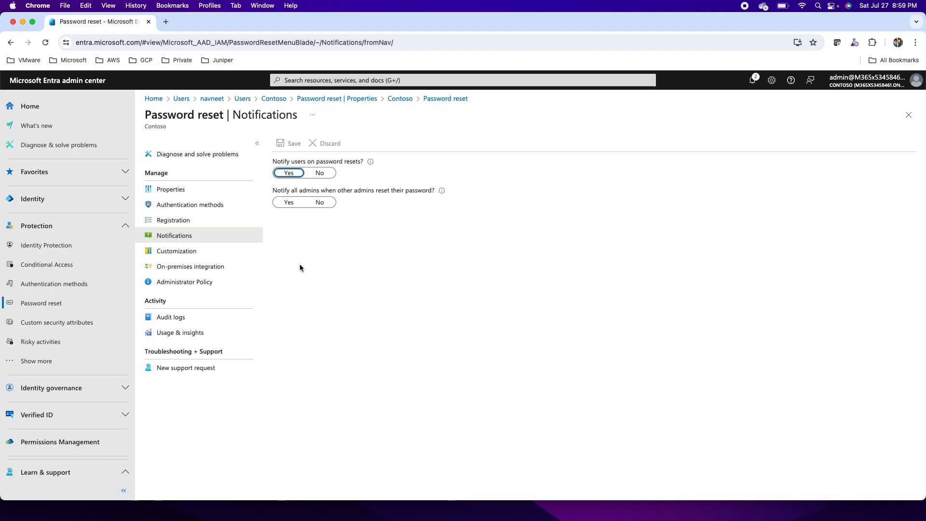
pyautogui.click(319, 202)
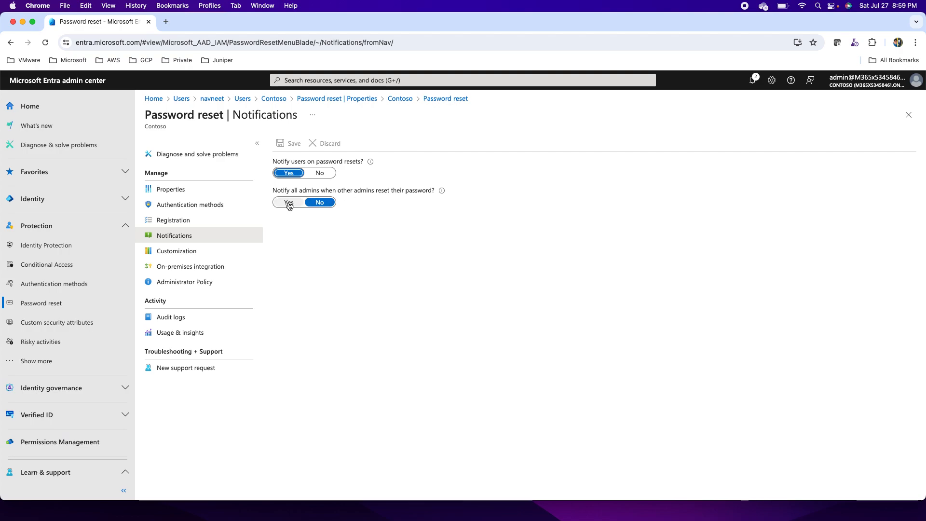
pyautogui.click(289, 202)
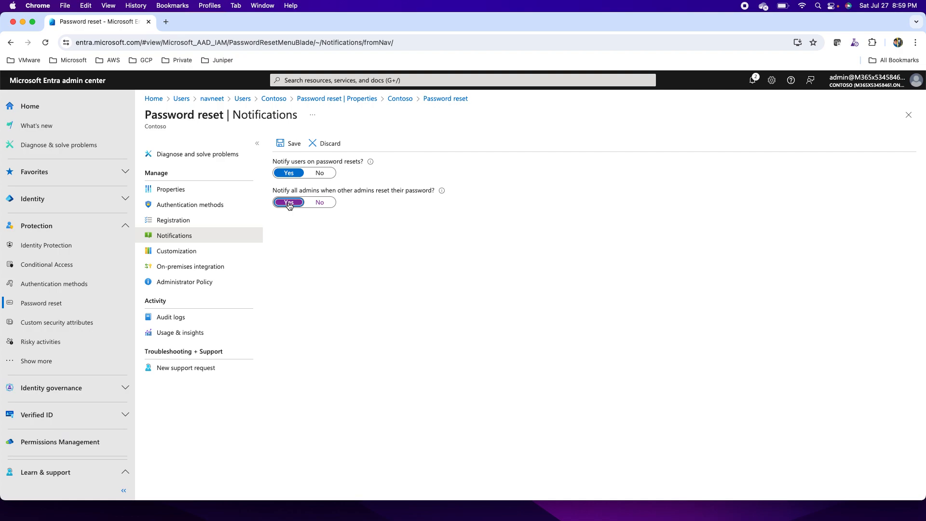
pyautogui.moveTo(314, 213)
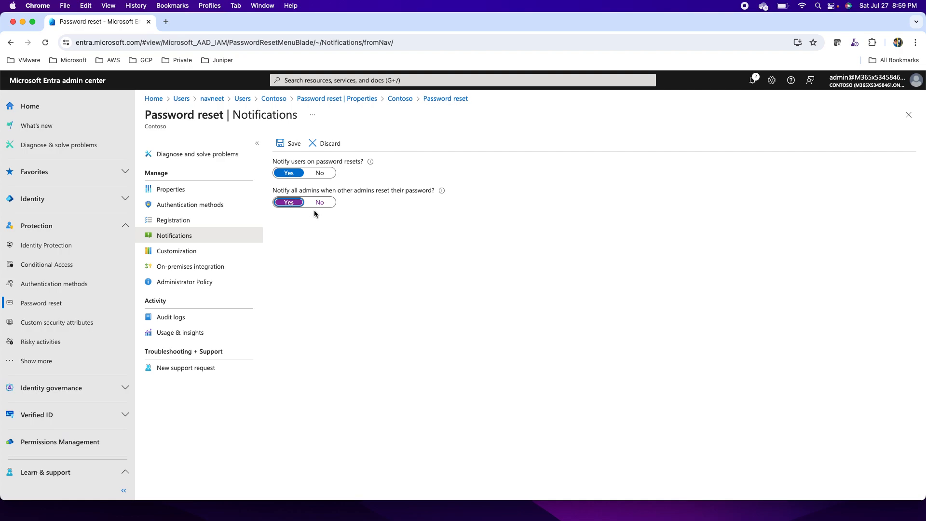
pyautogui.click(319, 202)
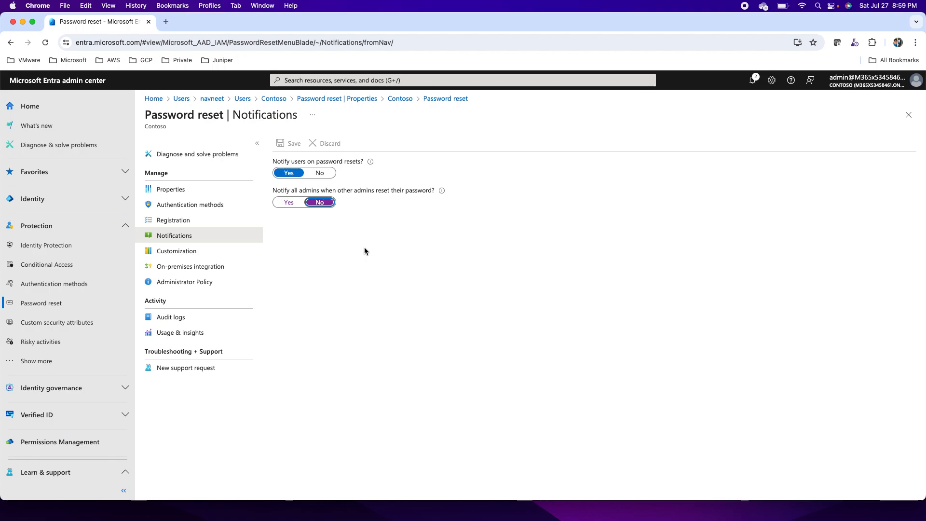
pyautogui.moveTo(331, 197)
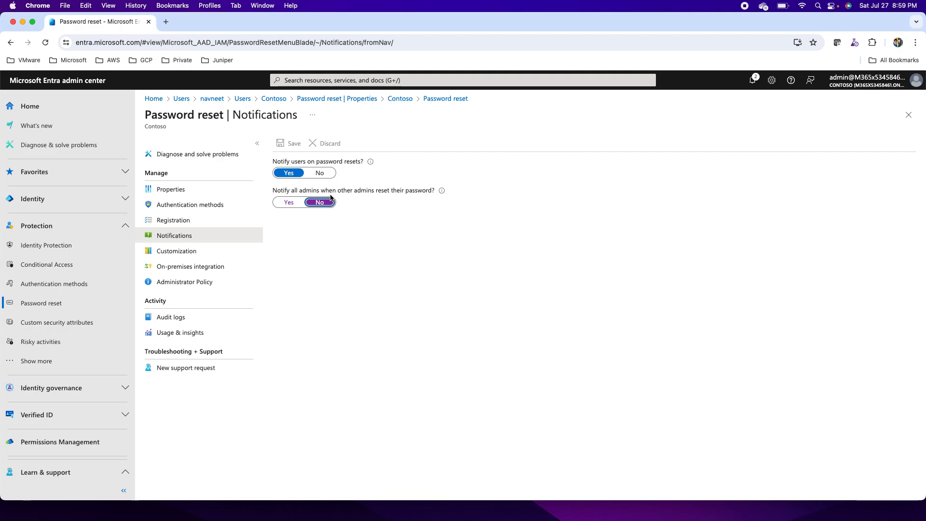
pyautogui.moveTo(334, 198)
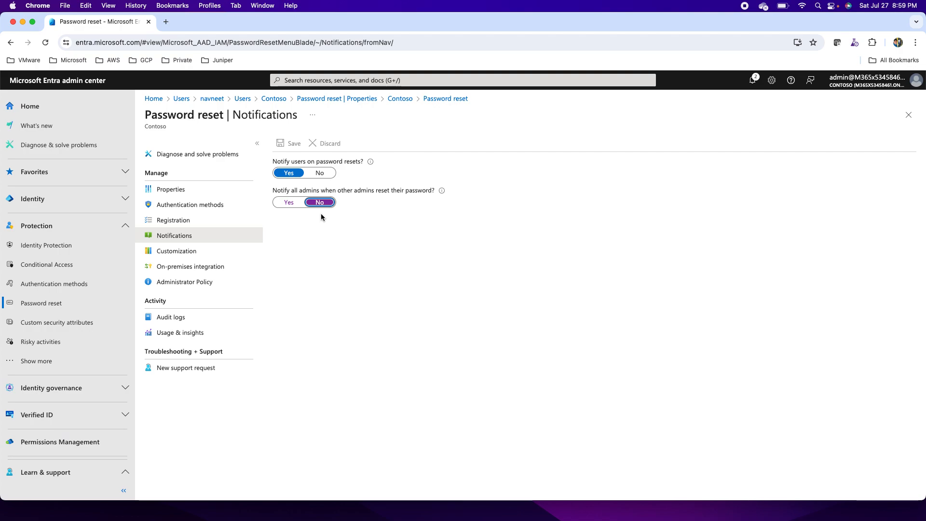
pyautogui.moveTo(229, 235)
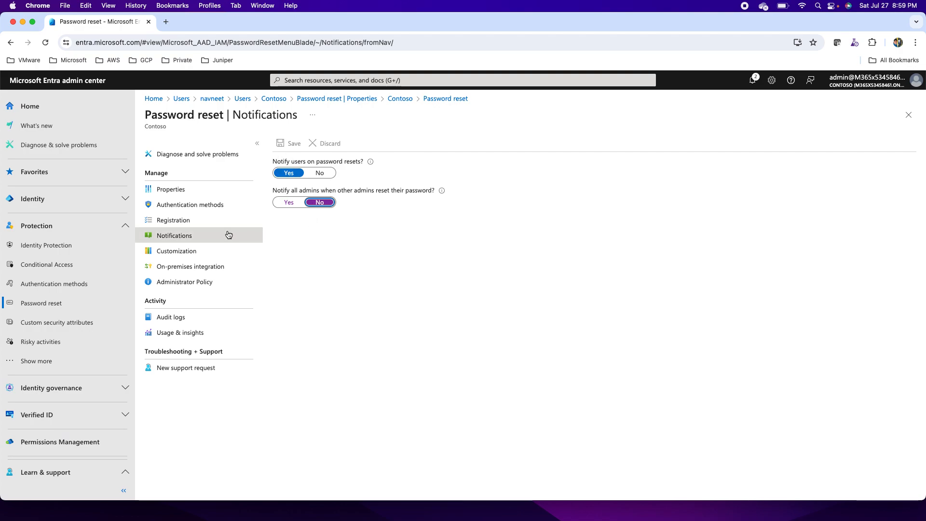
# Step: In Customization, switch 'Customize helpdesk link' to Yes and back to No
pyautogui.click(176, 250)
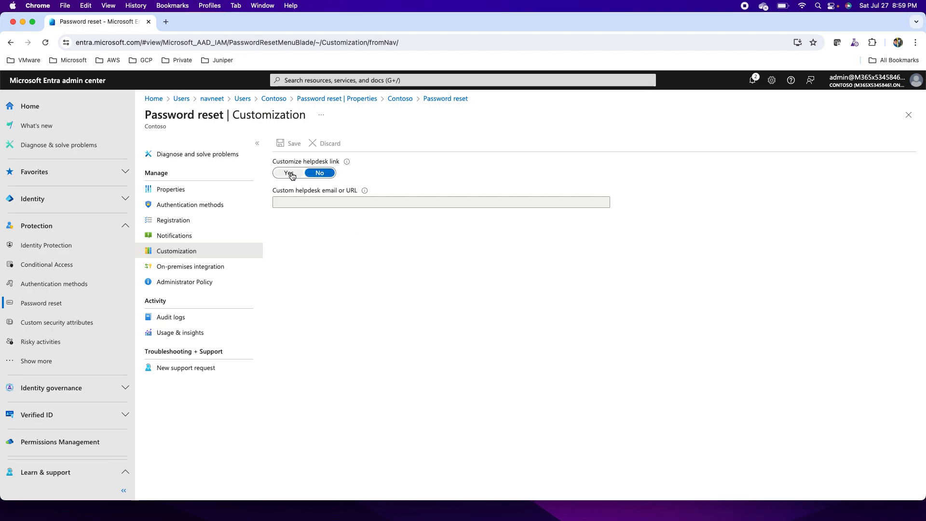
pyautogui.click(288, 173)
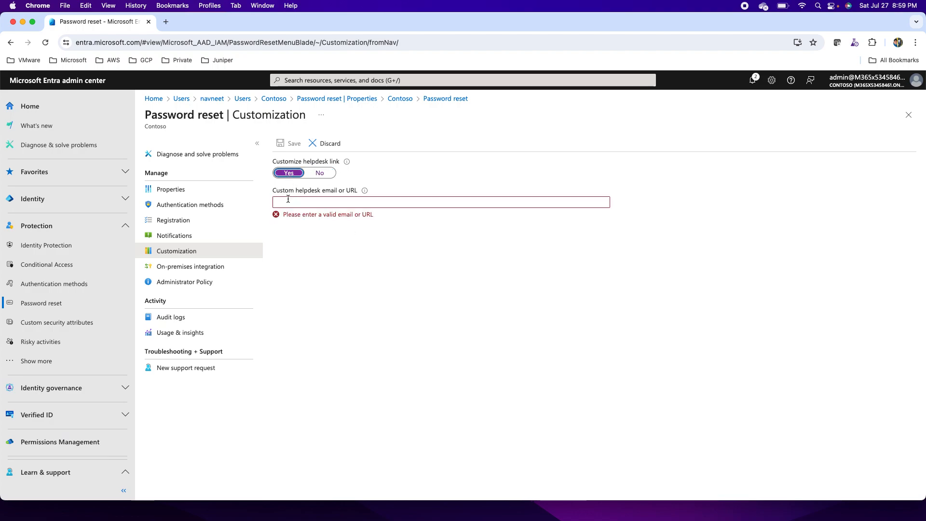
pyautogui.moveTo(321, 173)
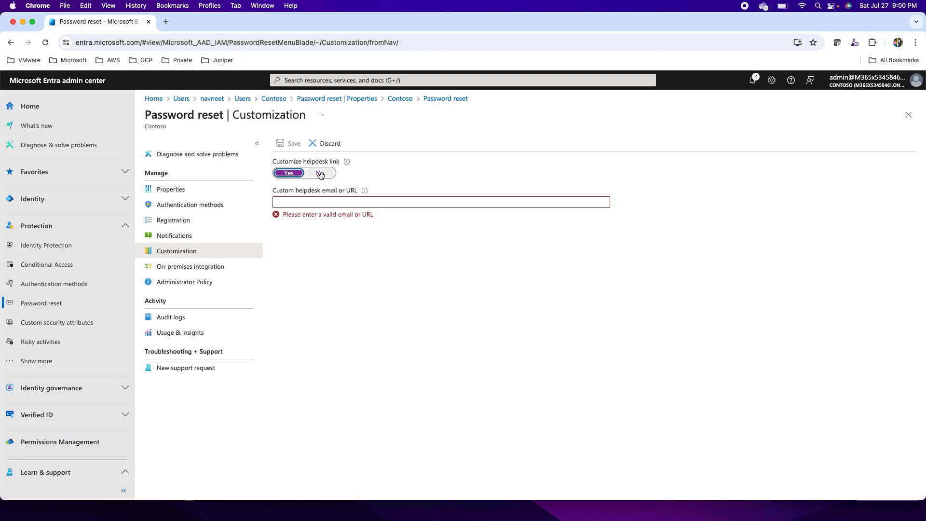
pyautogui.click(319, 173)
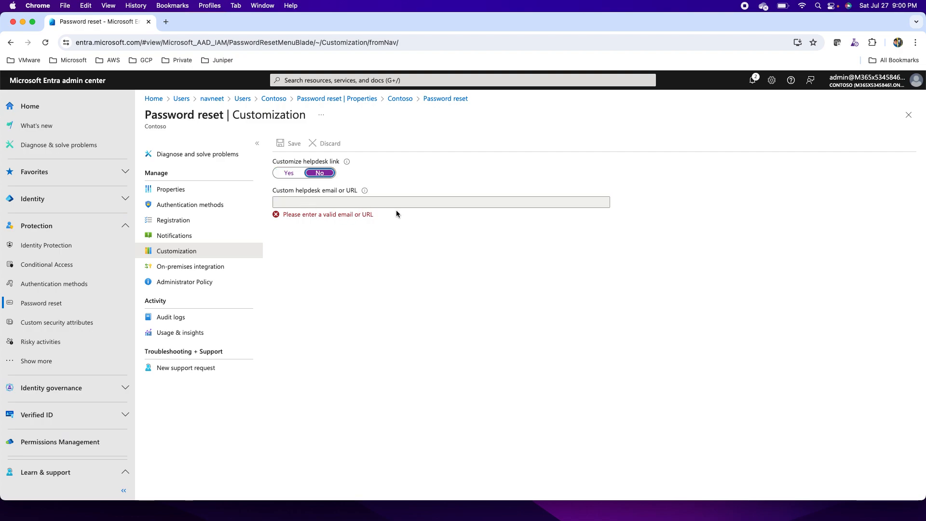
pyautogui.moveTo(190, 266)
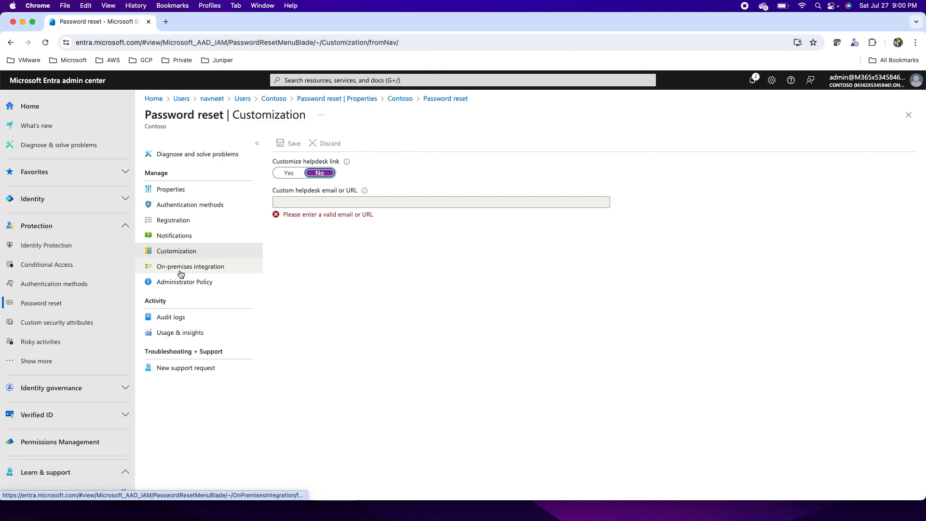
# Step: Visit On-premises integration, Administrator Policy and Audit logs, ending on Usage & insights
pyautogui.click(190, 266)
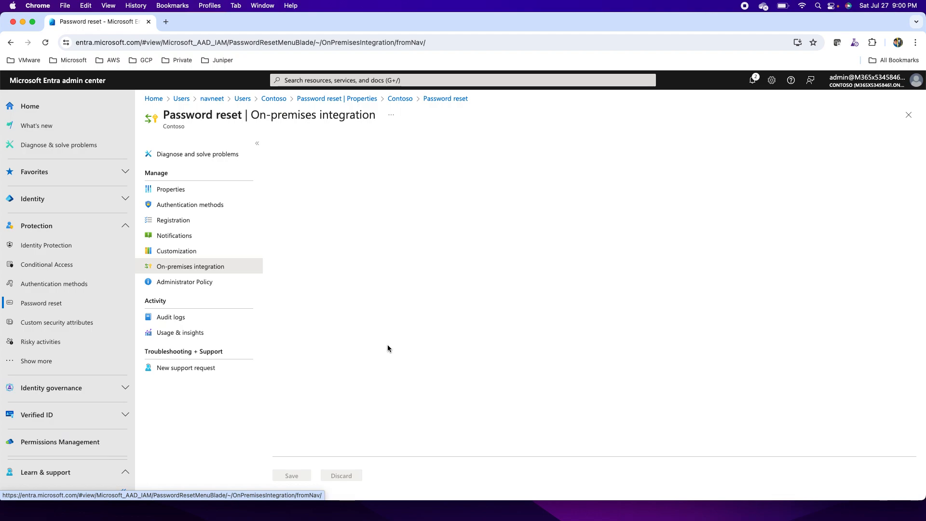
pyautogui.click(185, 282)
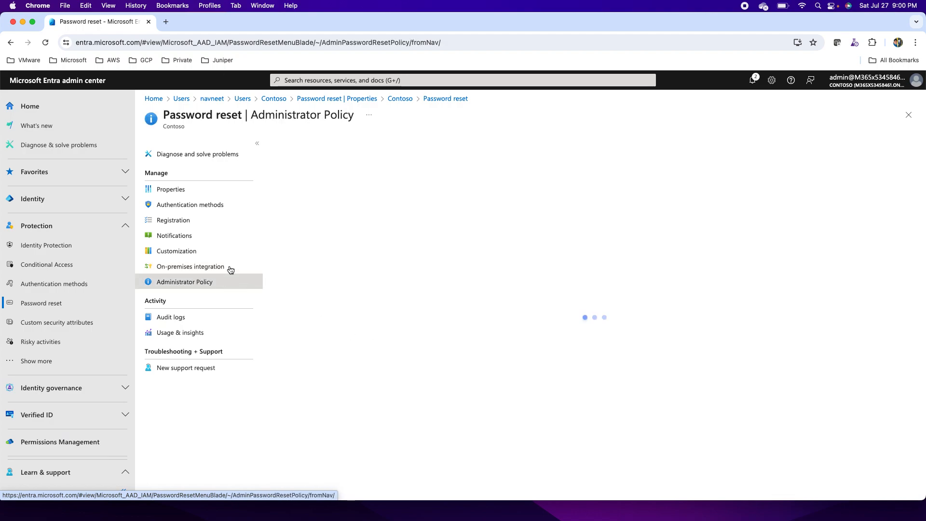
pyautogui.click(171, 317)
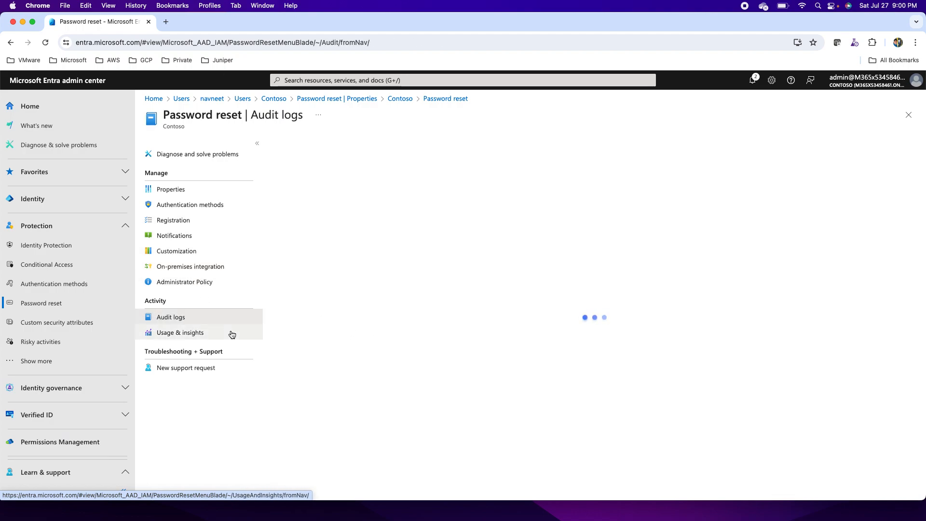
pyautogui.moveTo(431, 282)
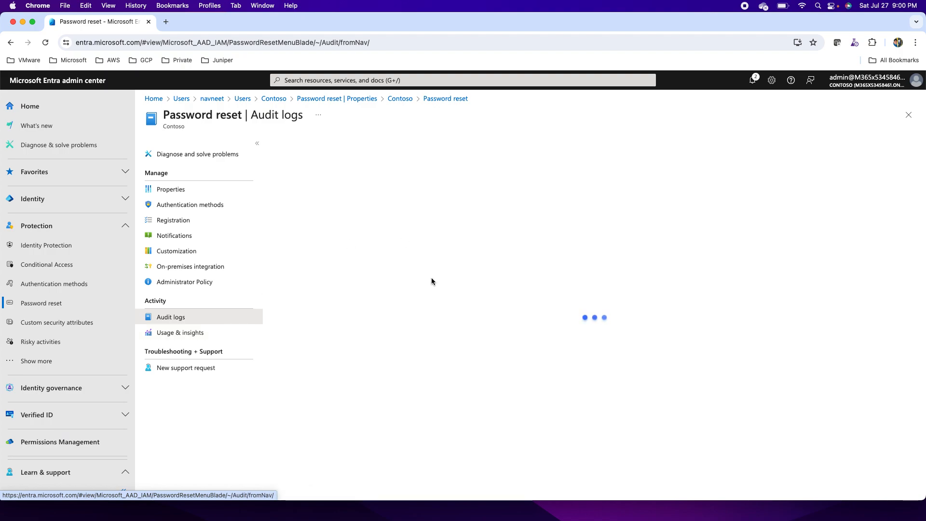
pyautogui.click(180, 331)
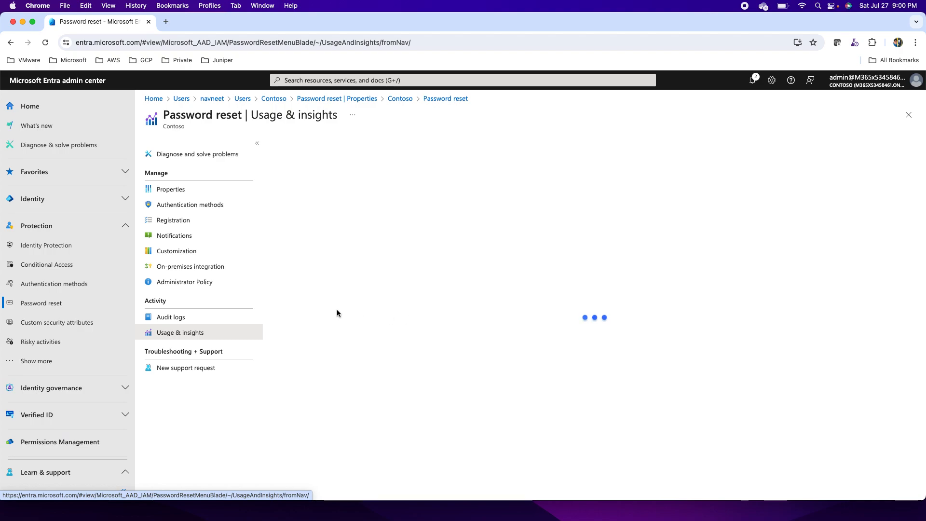
pyautogui.moveTo(299, 303)
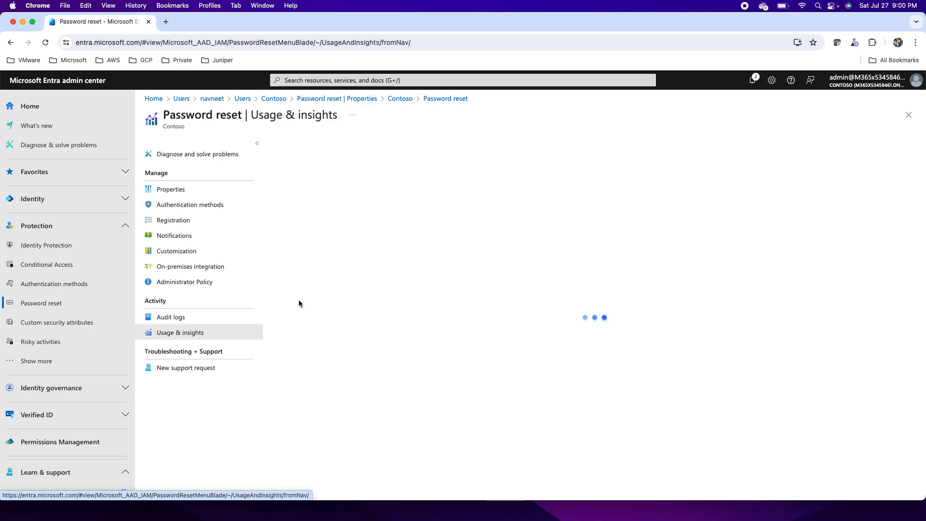